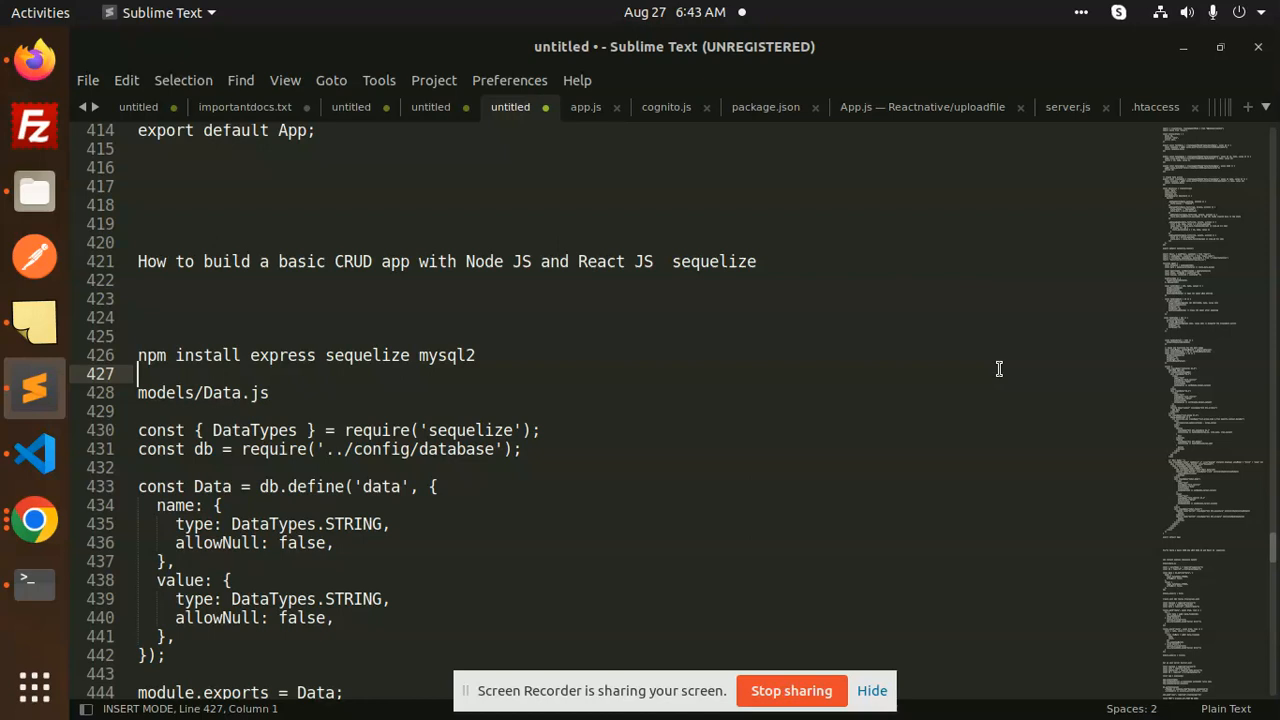
mouse_move(203, 374)
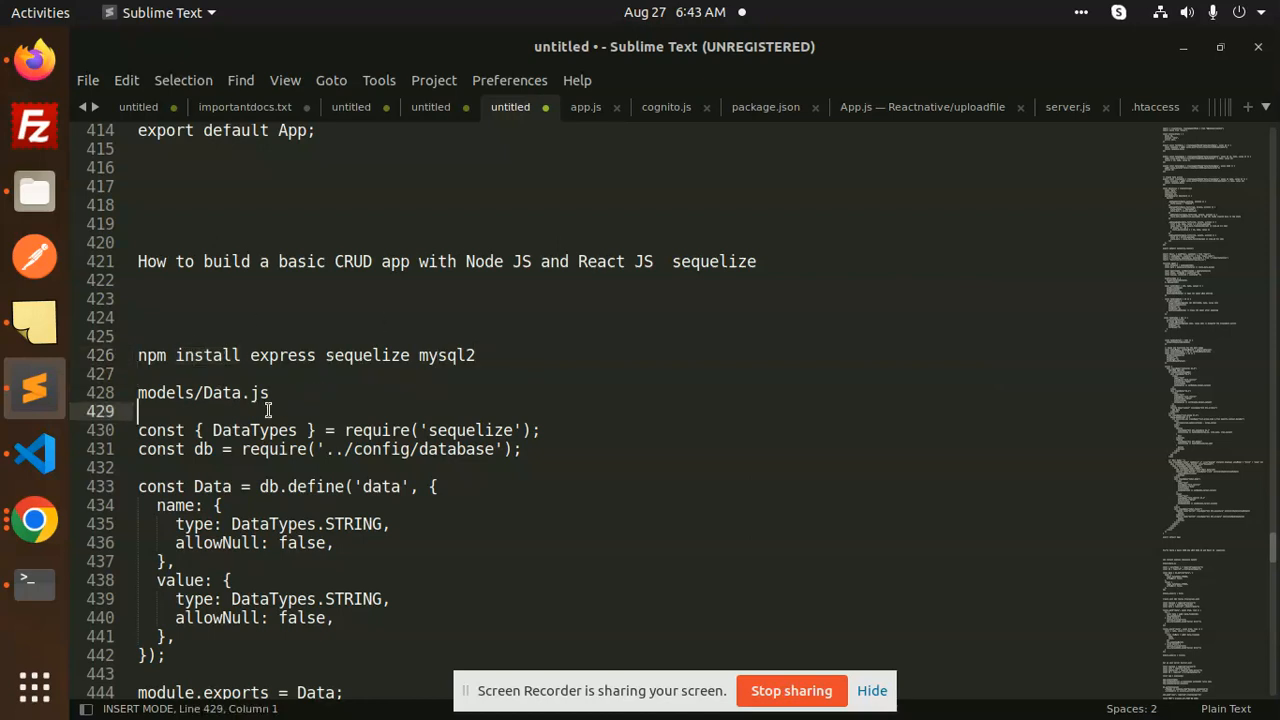
Leave the Sublime Text tutorial notes for VS Code showing backend/models/Data.js.
left_click(200, 393)
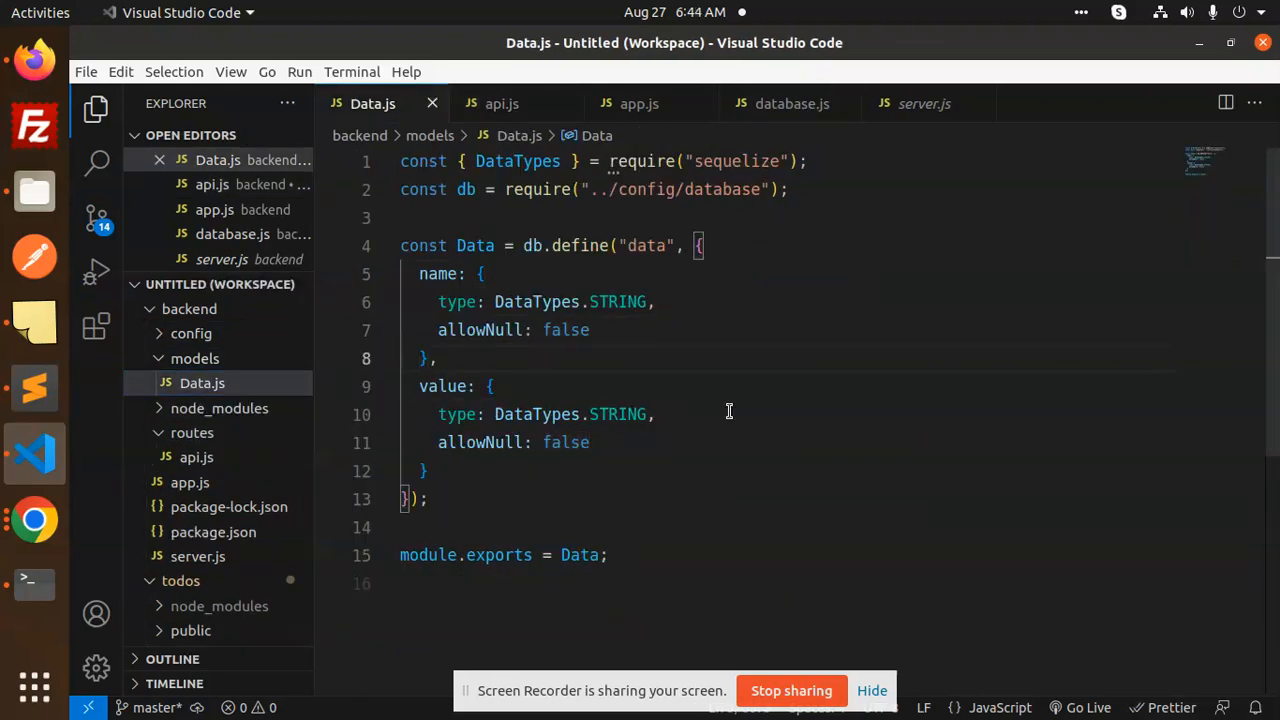
Highlight the name field in Data.js, then bring up config/database.js.
left_click(492, 301)
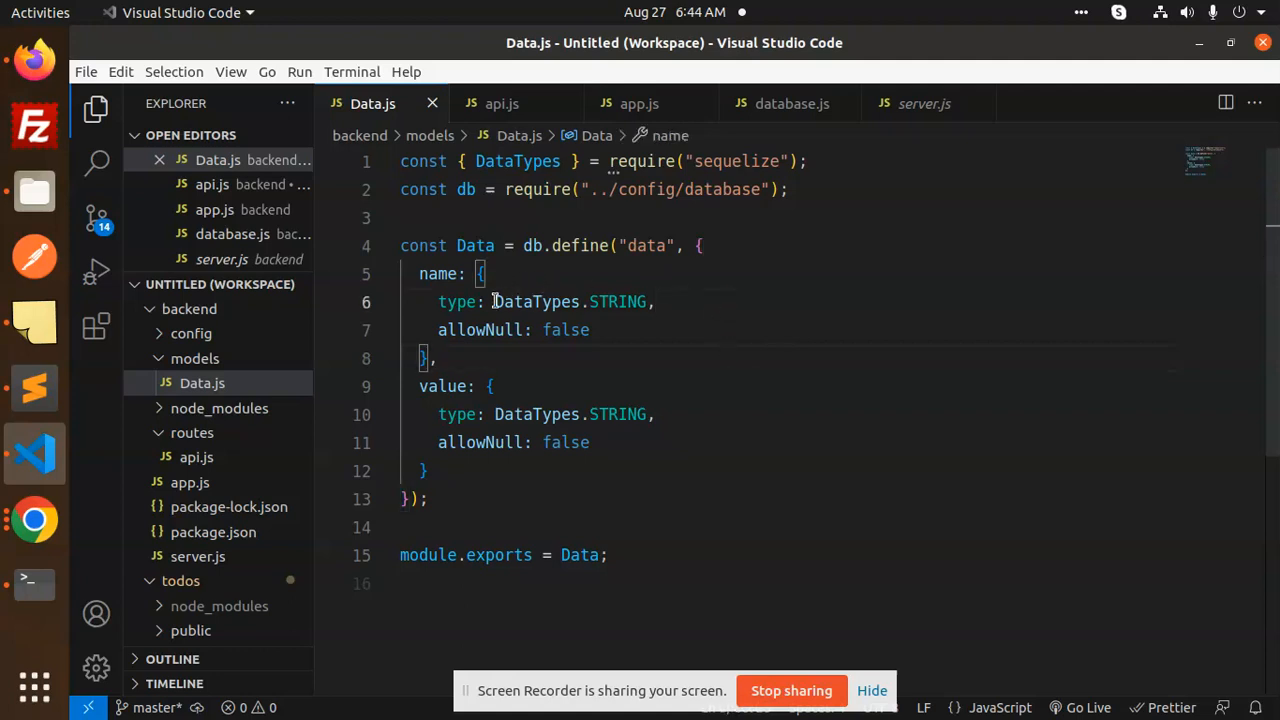
double_click(440, 386)
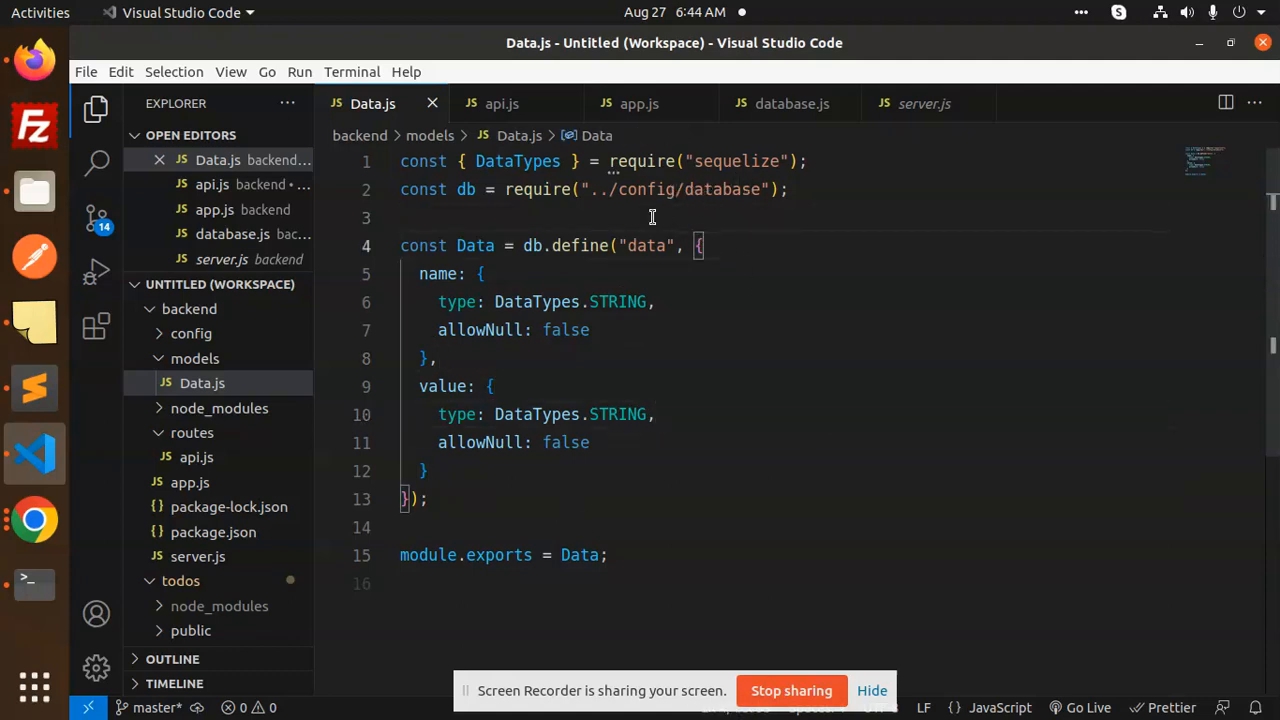
left_click(791, 103)
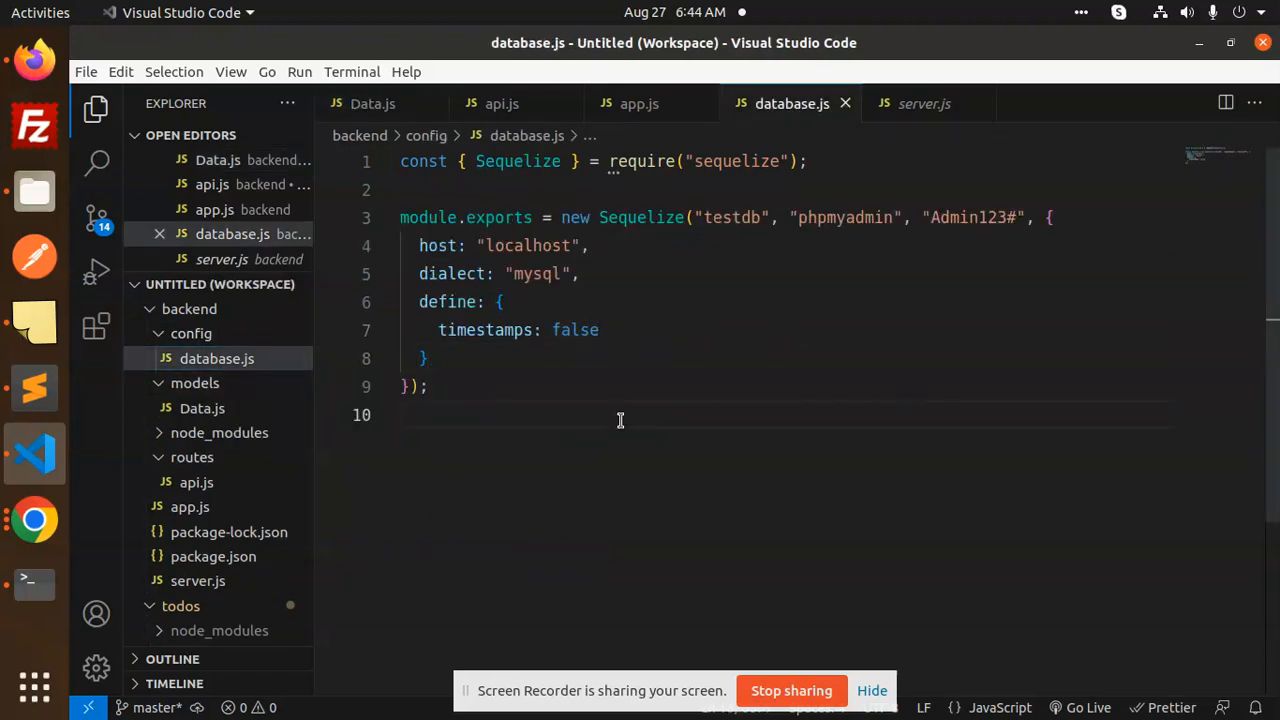
Highlight the testdb database name and connection settings, then reopen models/Data.js.
double_click(732, 217)
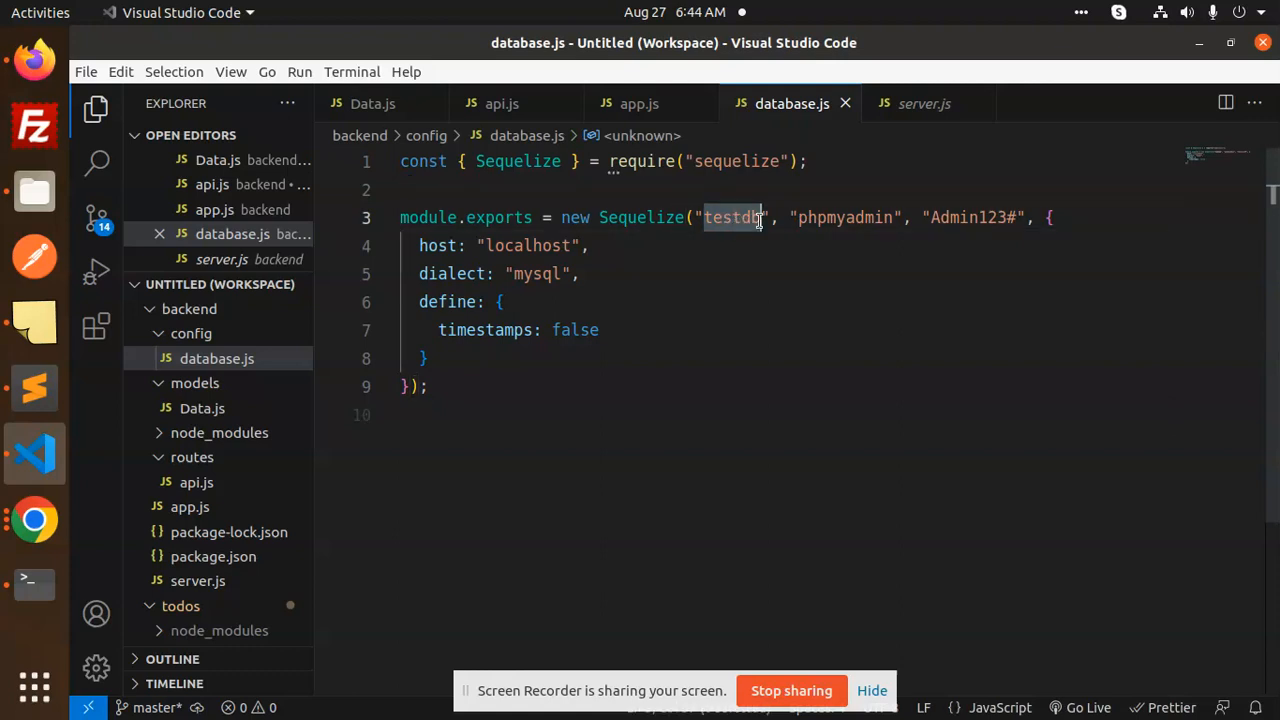
double_click(965, 218)
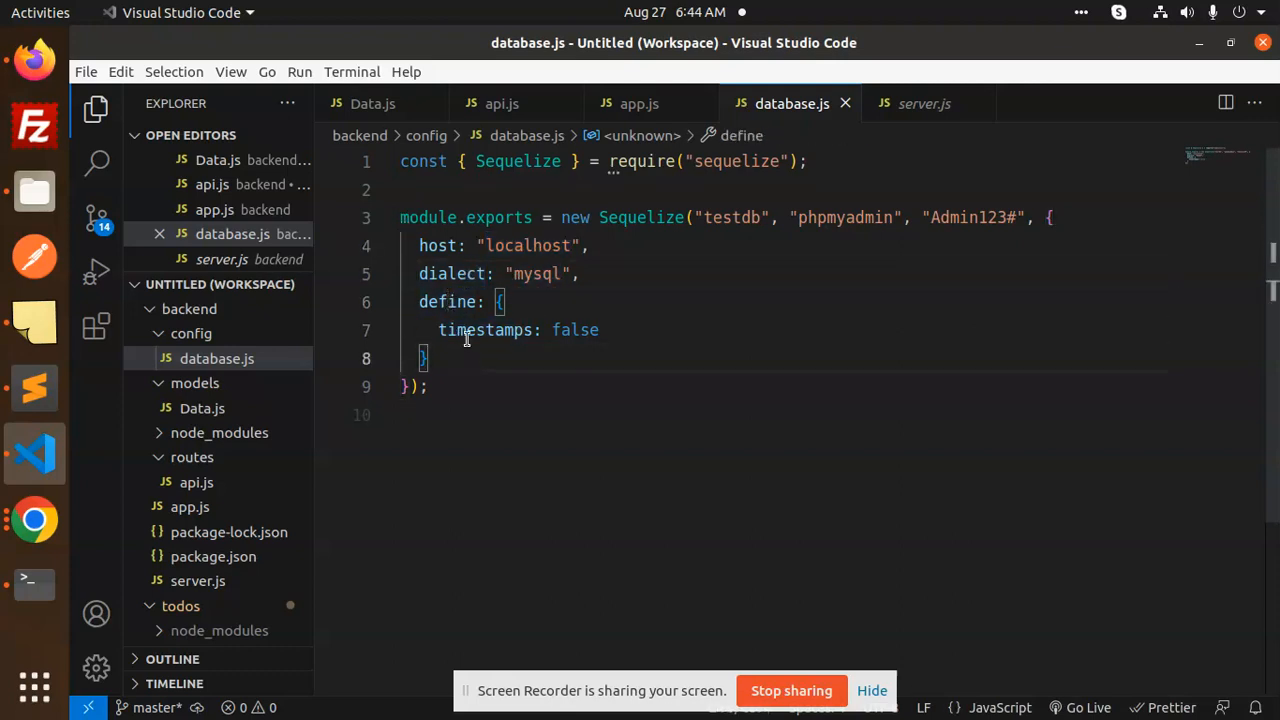
mouse_move(482, 330)
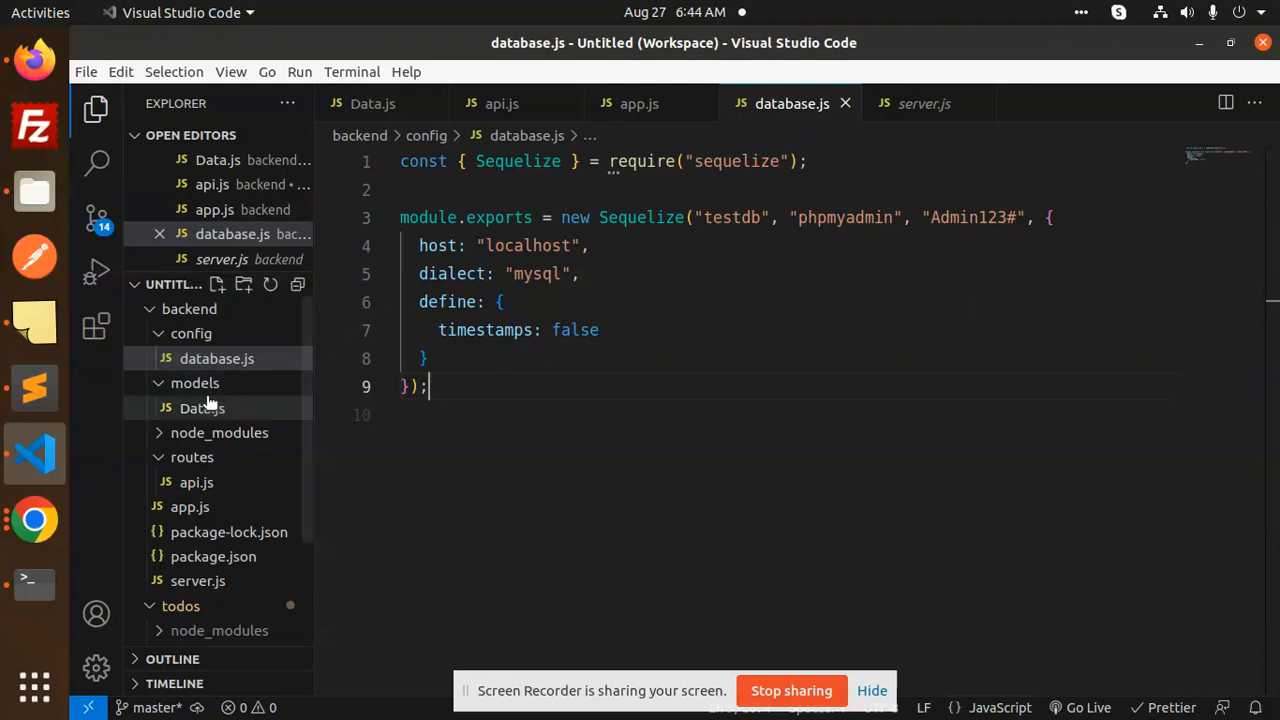
left_click(201, 408)
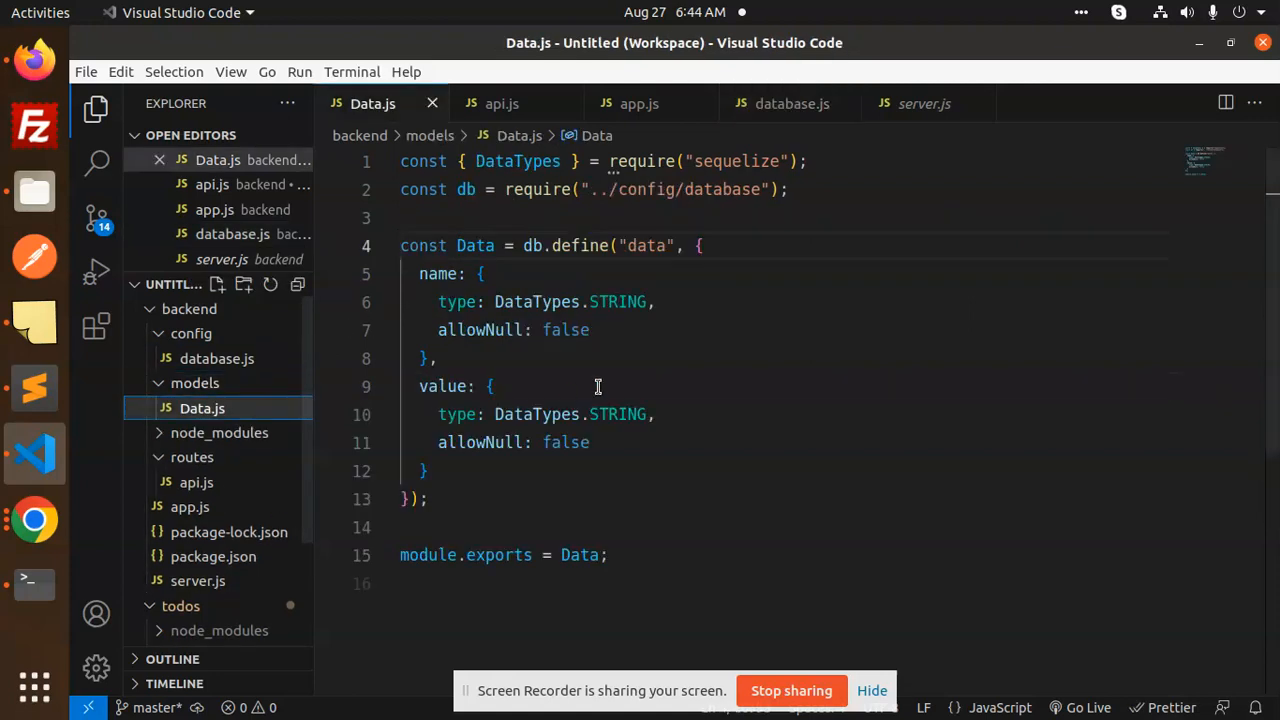
Point out the model's allowNull settings and collapse the config folder in the Explorer.
left_click(592, 443)
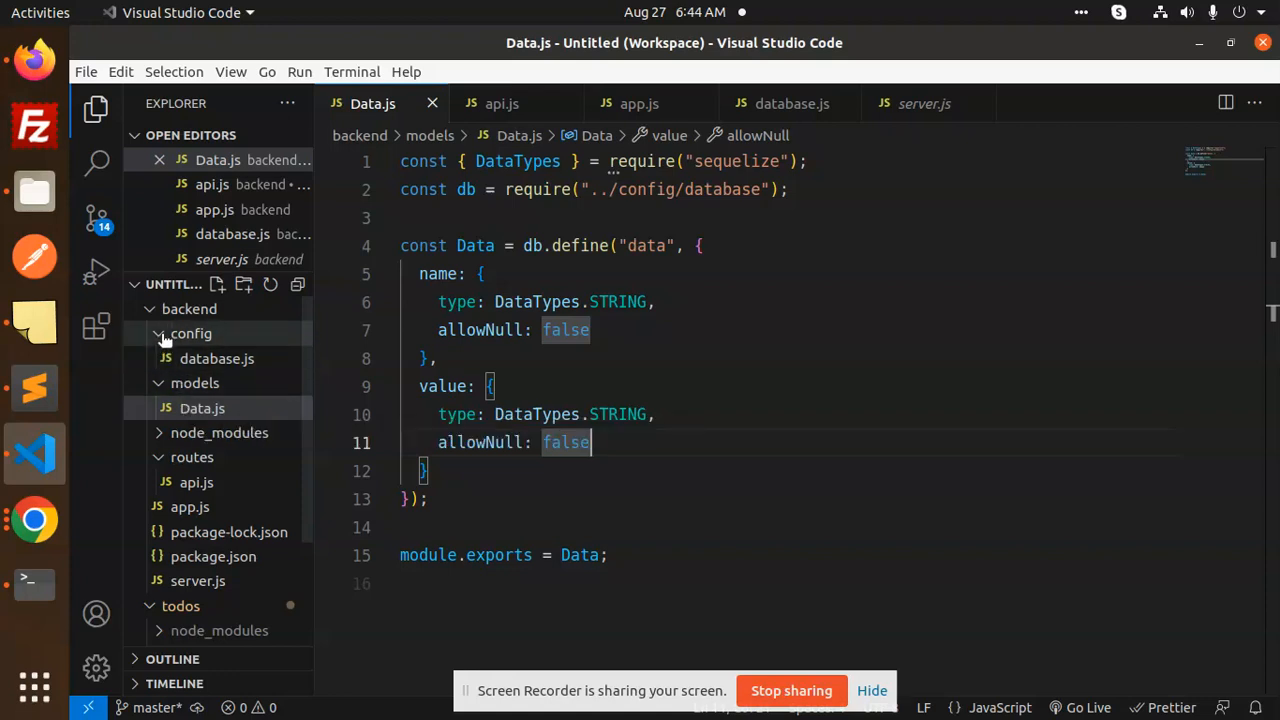
left_click(191, 333)
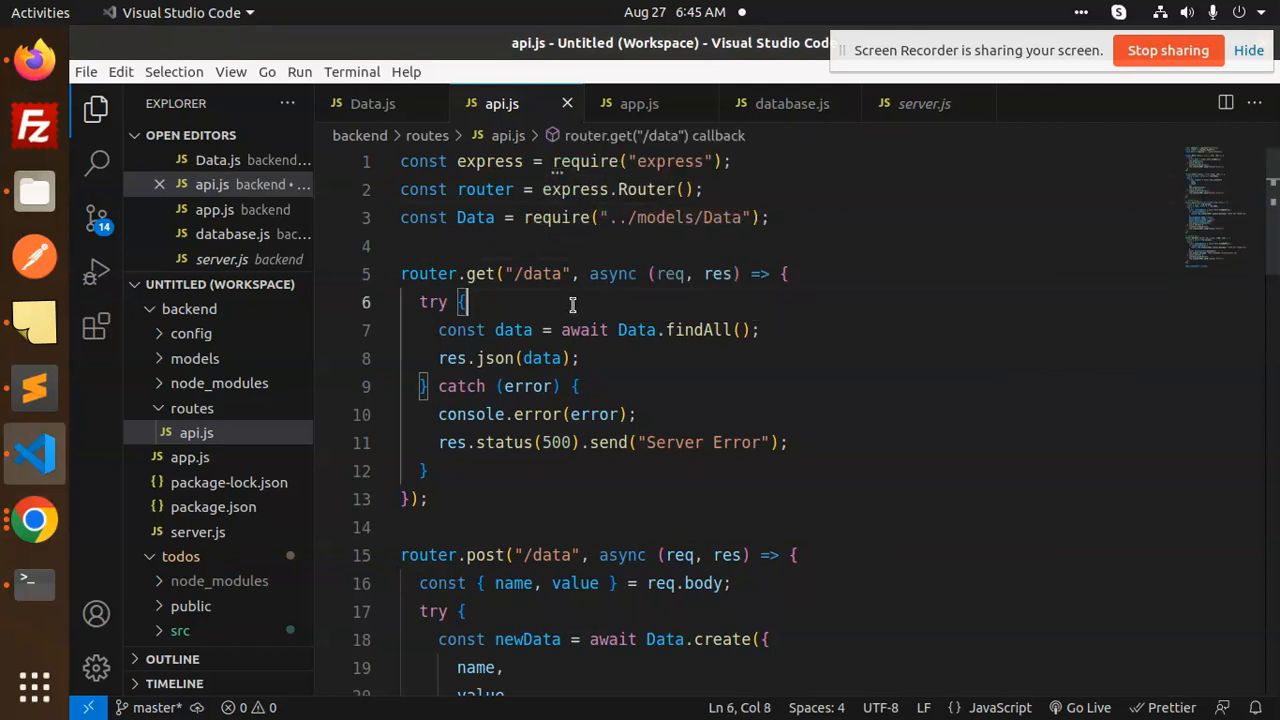
double_click(584, 330)
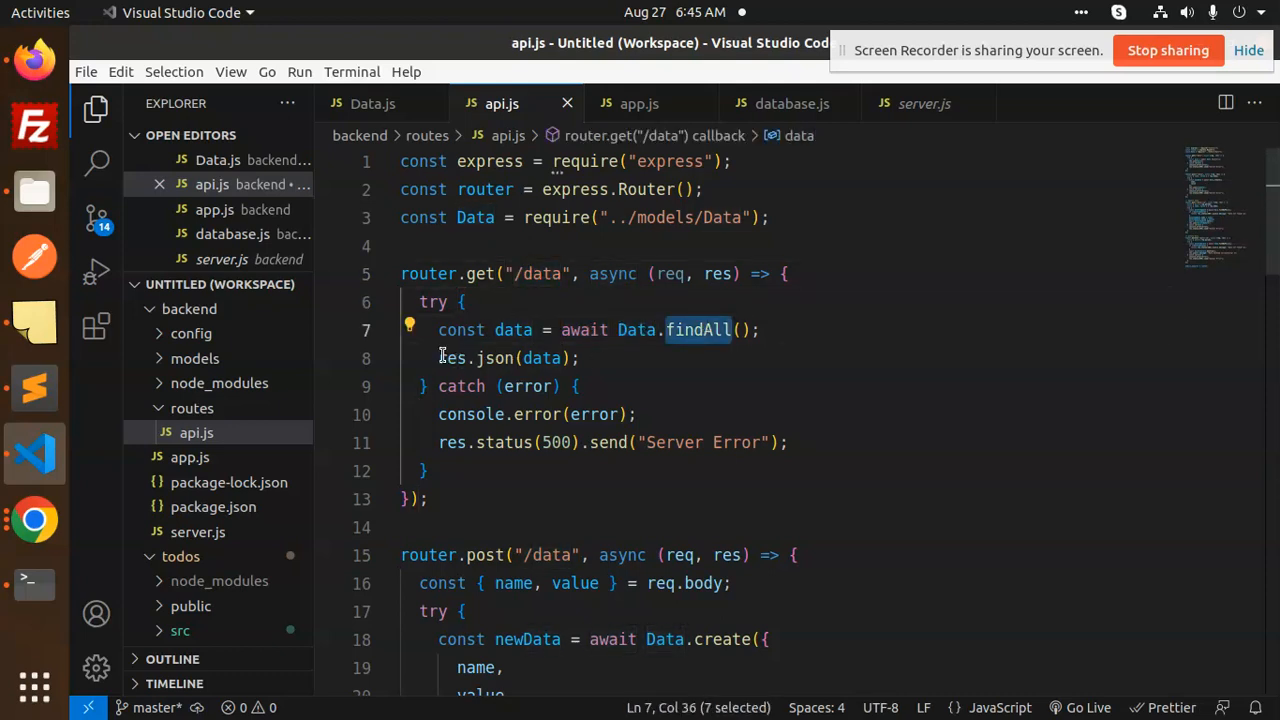
left_click(453, 358)
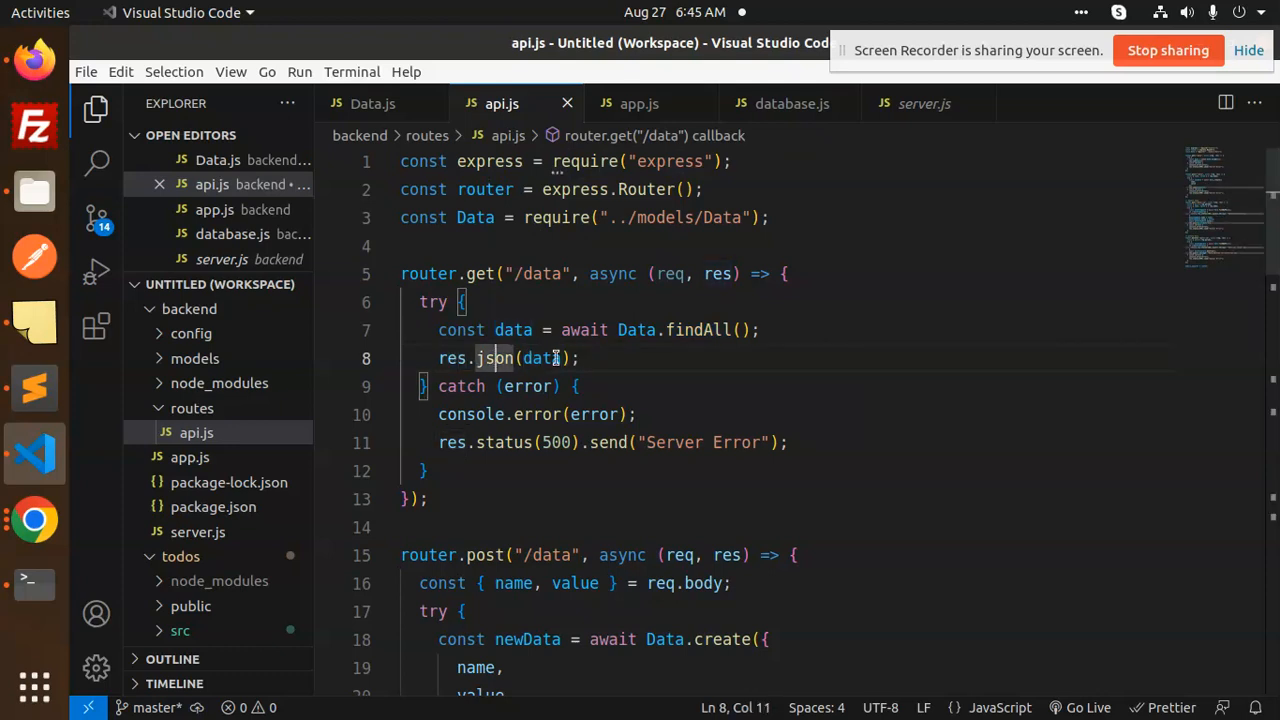
left_click_drag(438, 414, 788, 442)
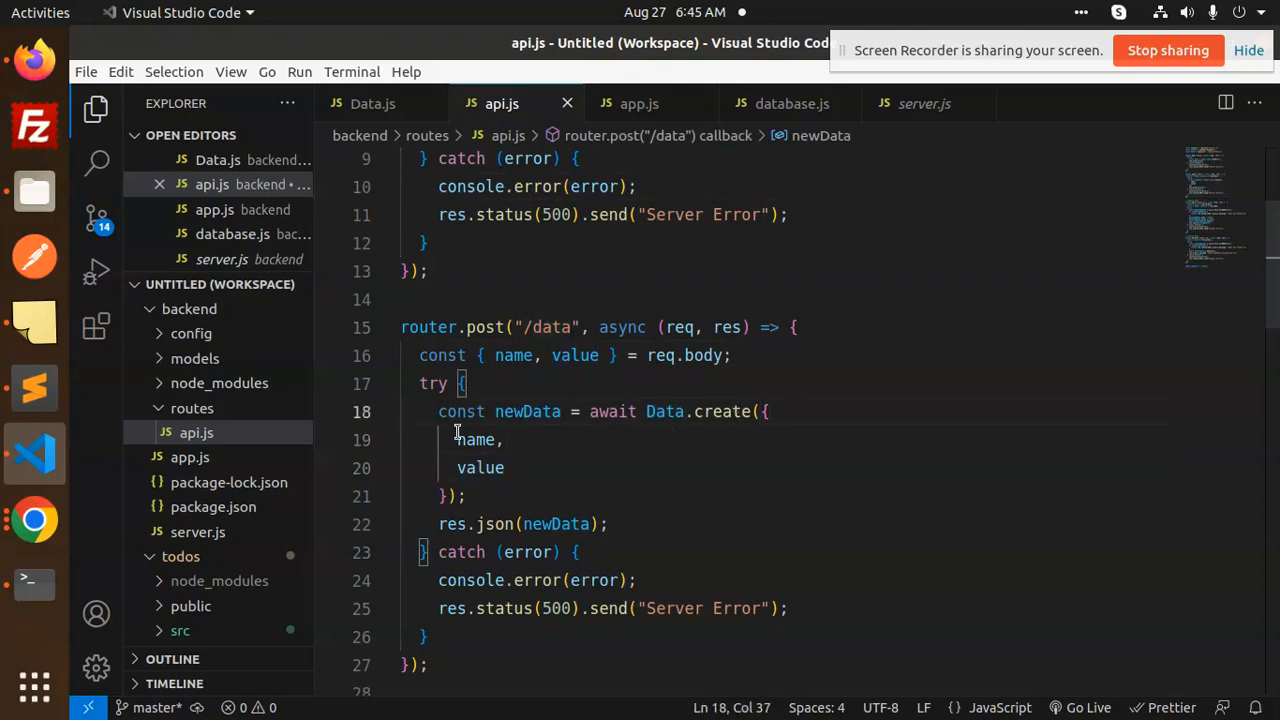
double_click(480, 468)
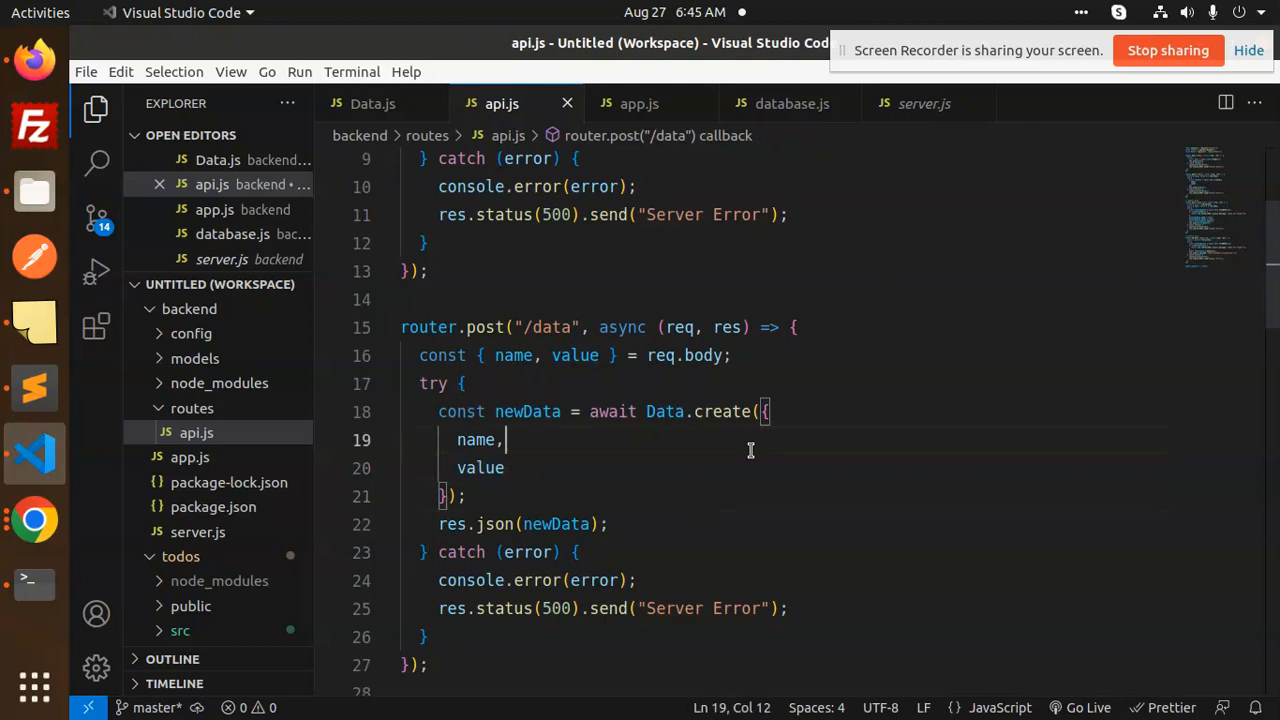
scroll("down", 3)
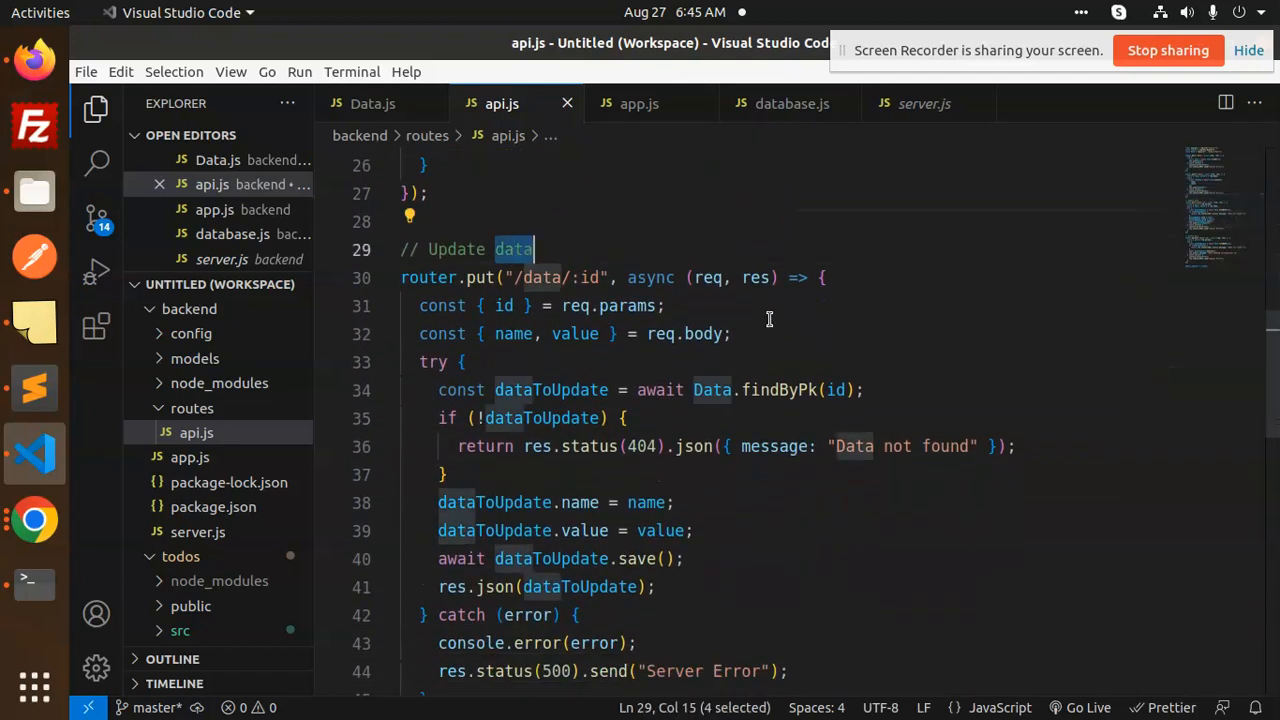
Highlight the PUT route's Update data comment, findByPk lookup and new name assignment.
double_click(552, 390)
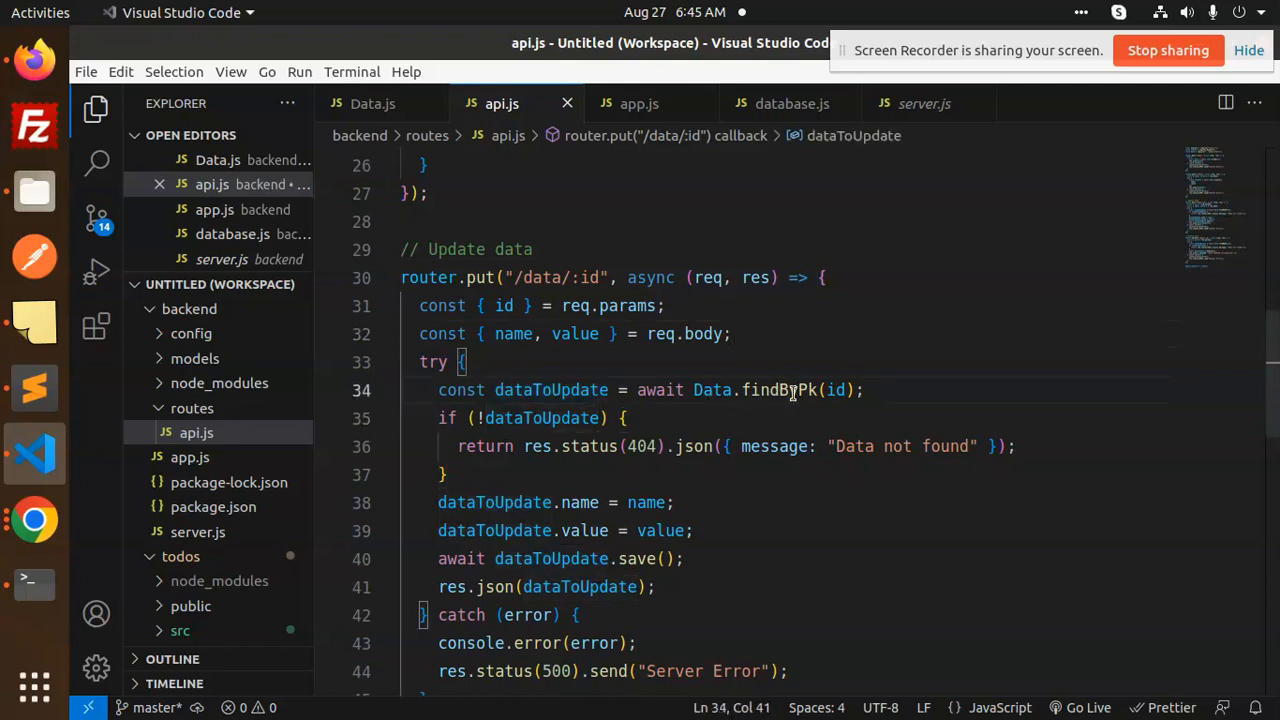
double_click(776, 390)
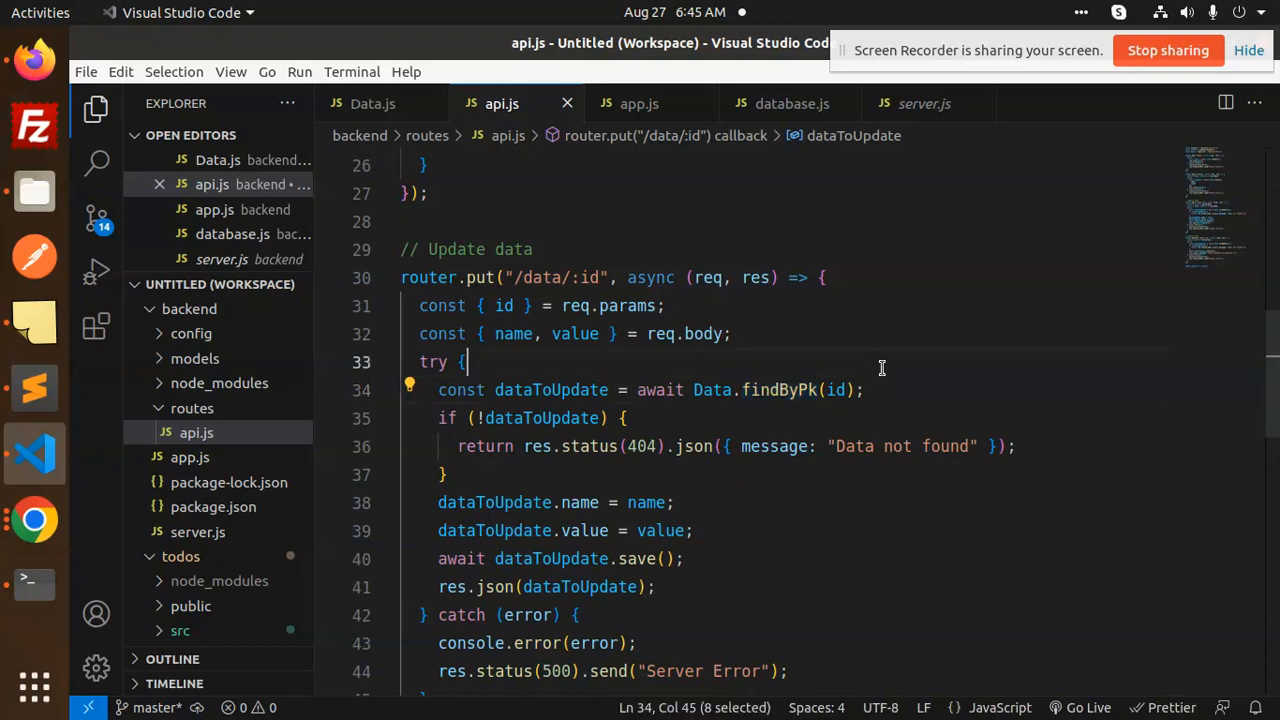
double_click(836, 390)
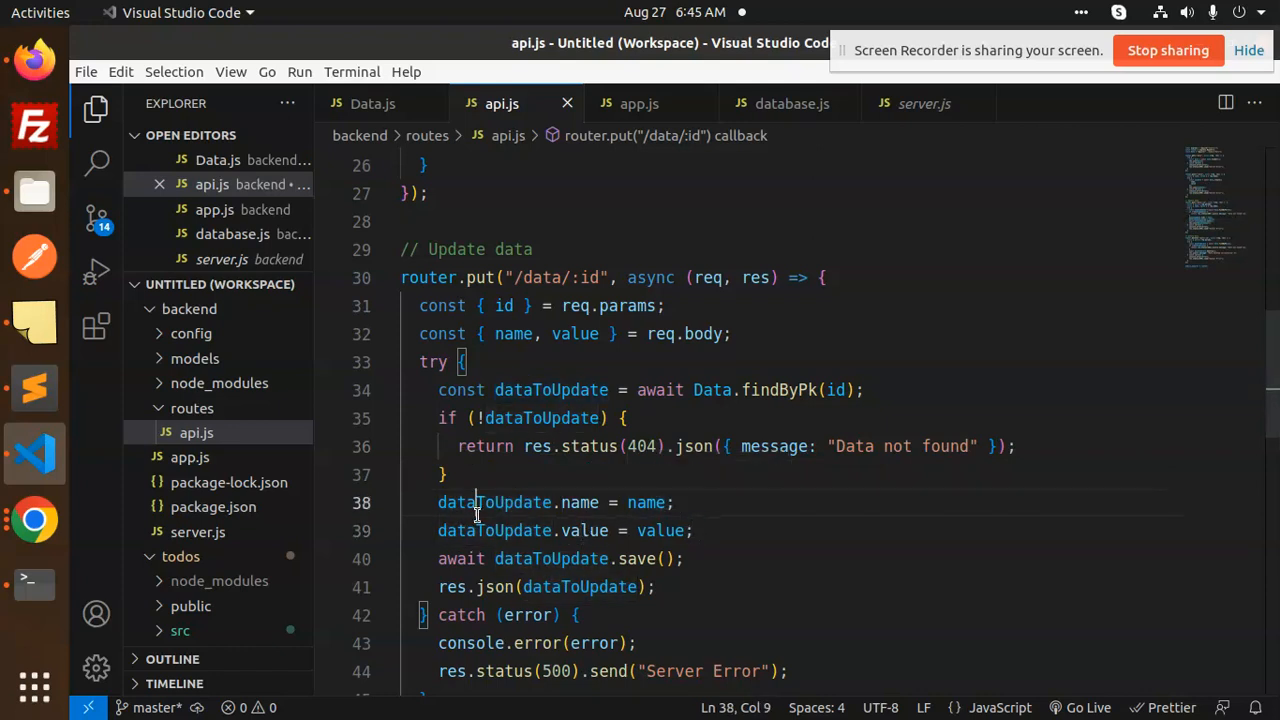
left_click(685, 558)
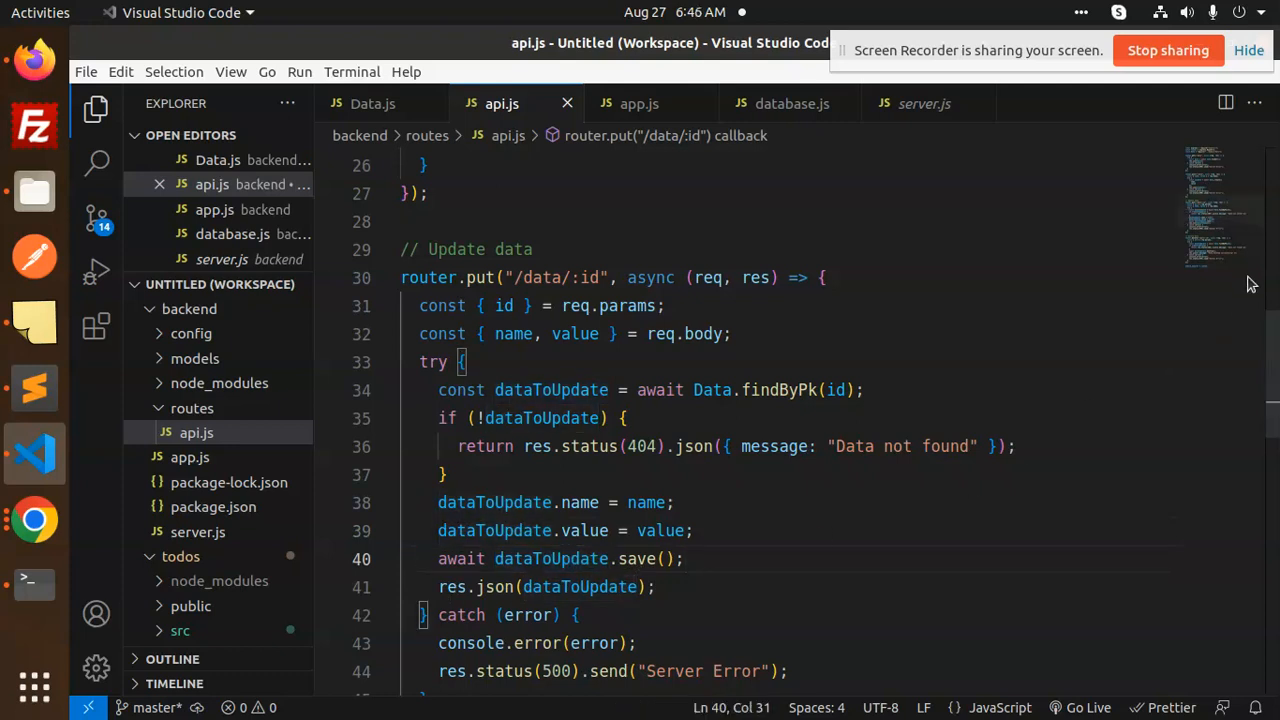
Scroll down the update route, pointing at the record lookup and dataToUpdate variable.
scroll("down", 3)
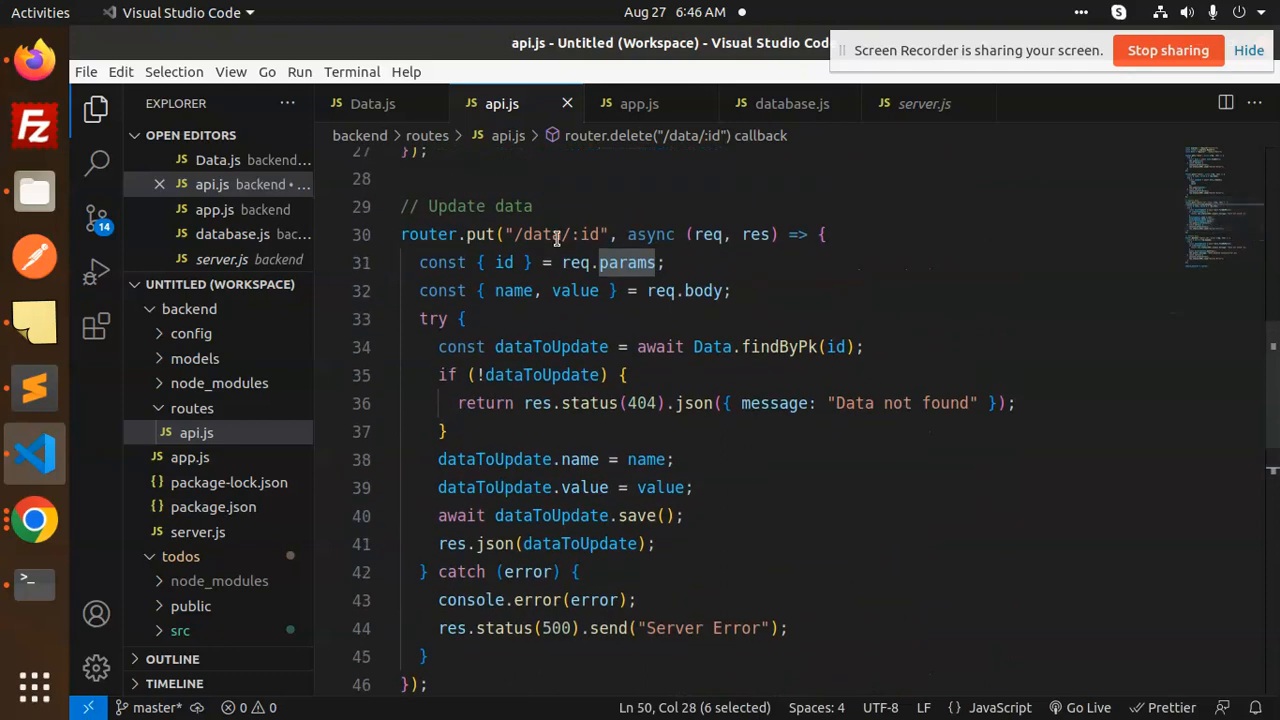
left_click(557, 234)
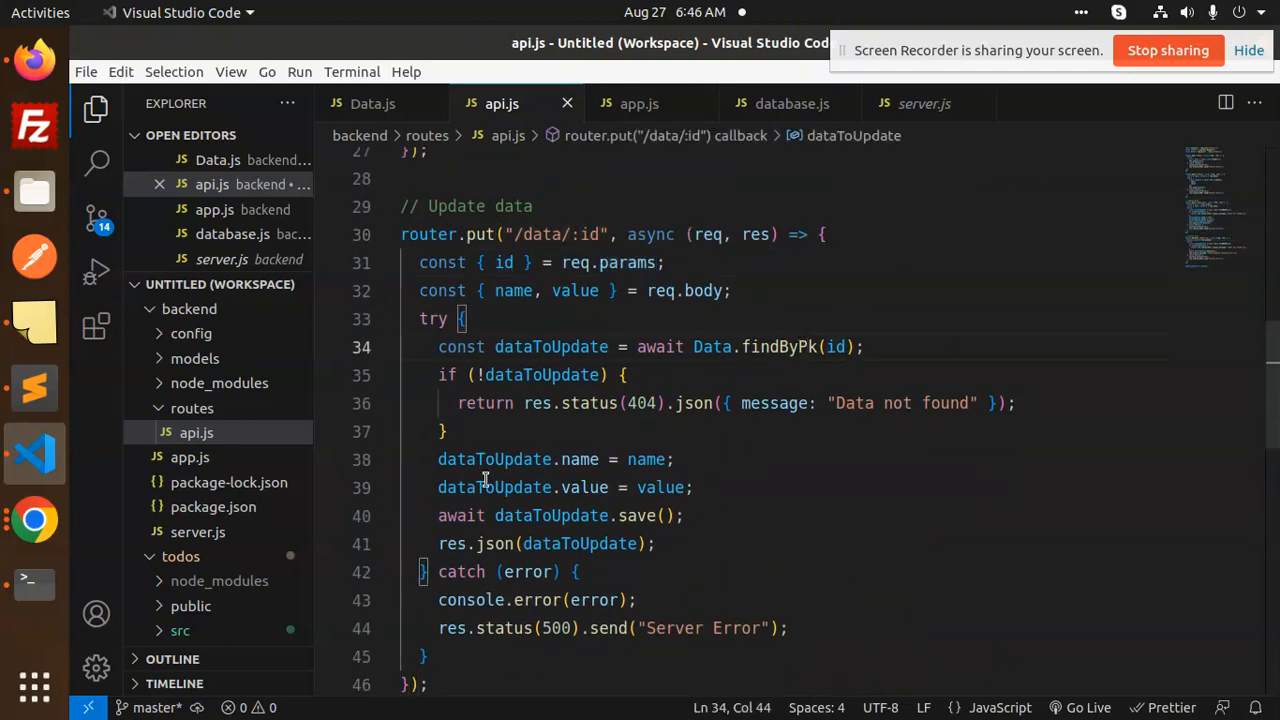
double_click(532, 459)
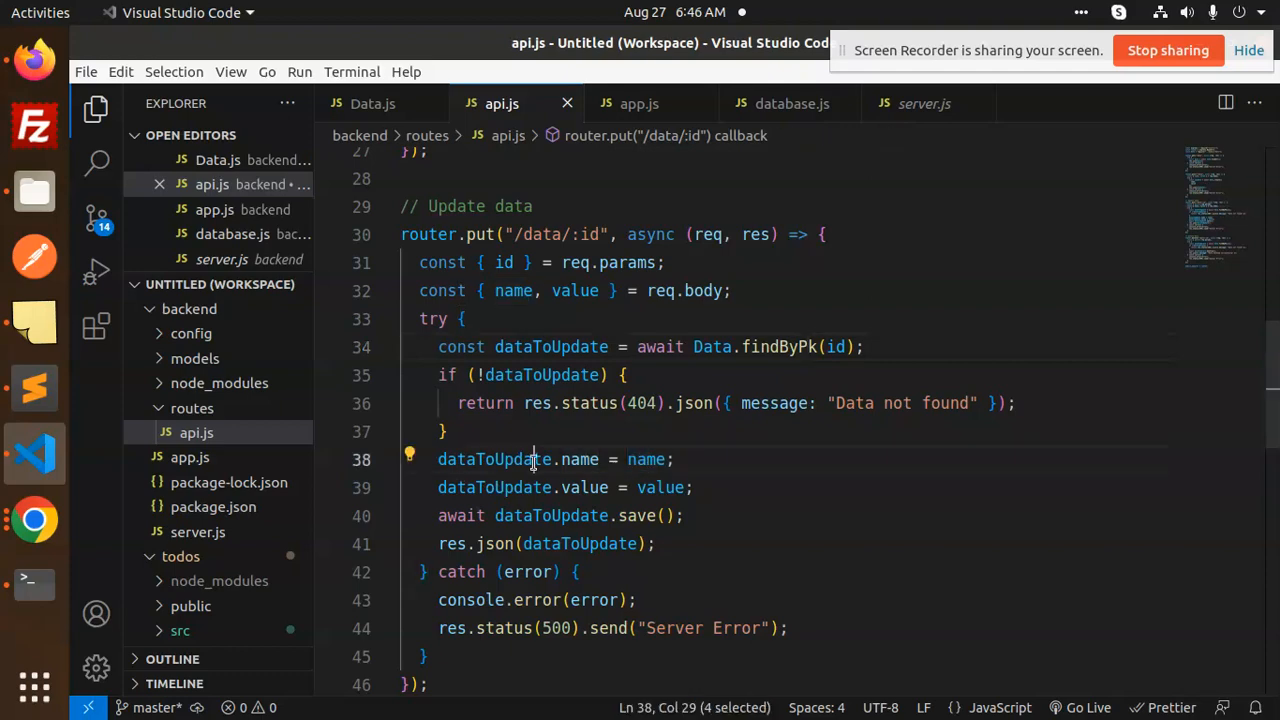
left_click(653, 459)
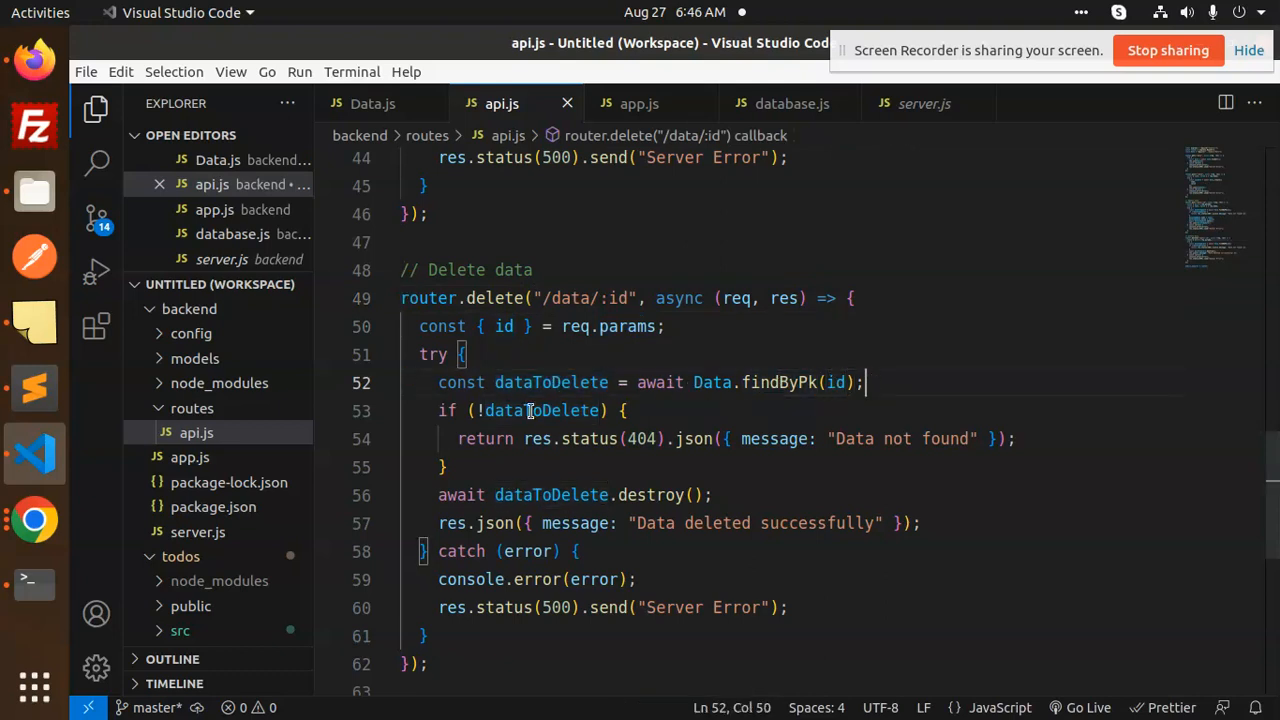
Highlight dataToDelete in the DELETE route, then bring up app.js.
double_click(543, 410)
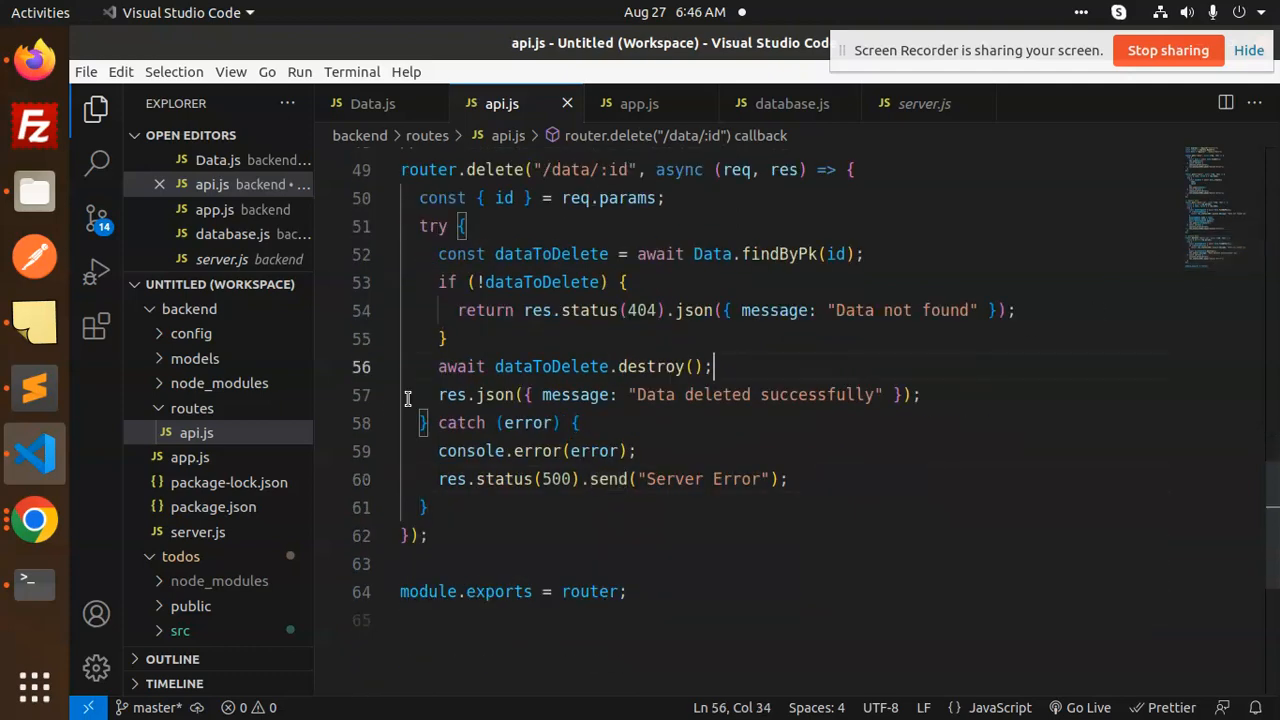
left_click(636, 103)
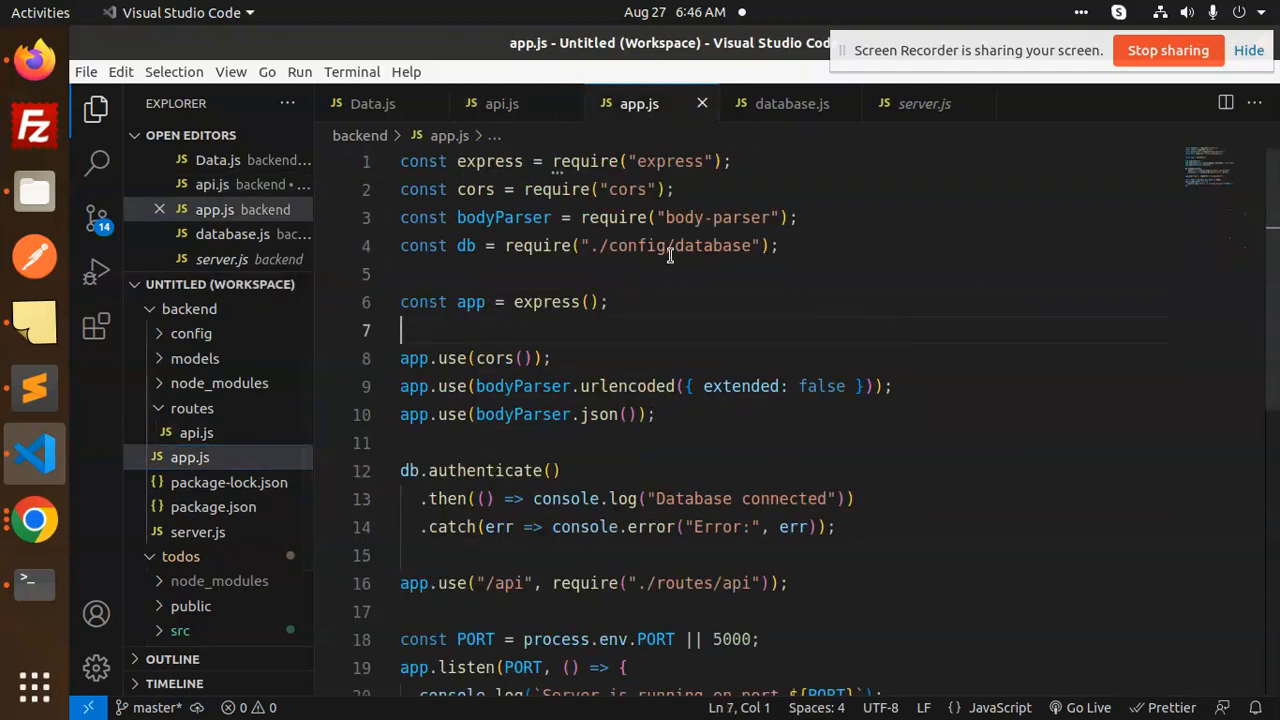
mouse_move(680, 161)
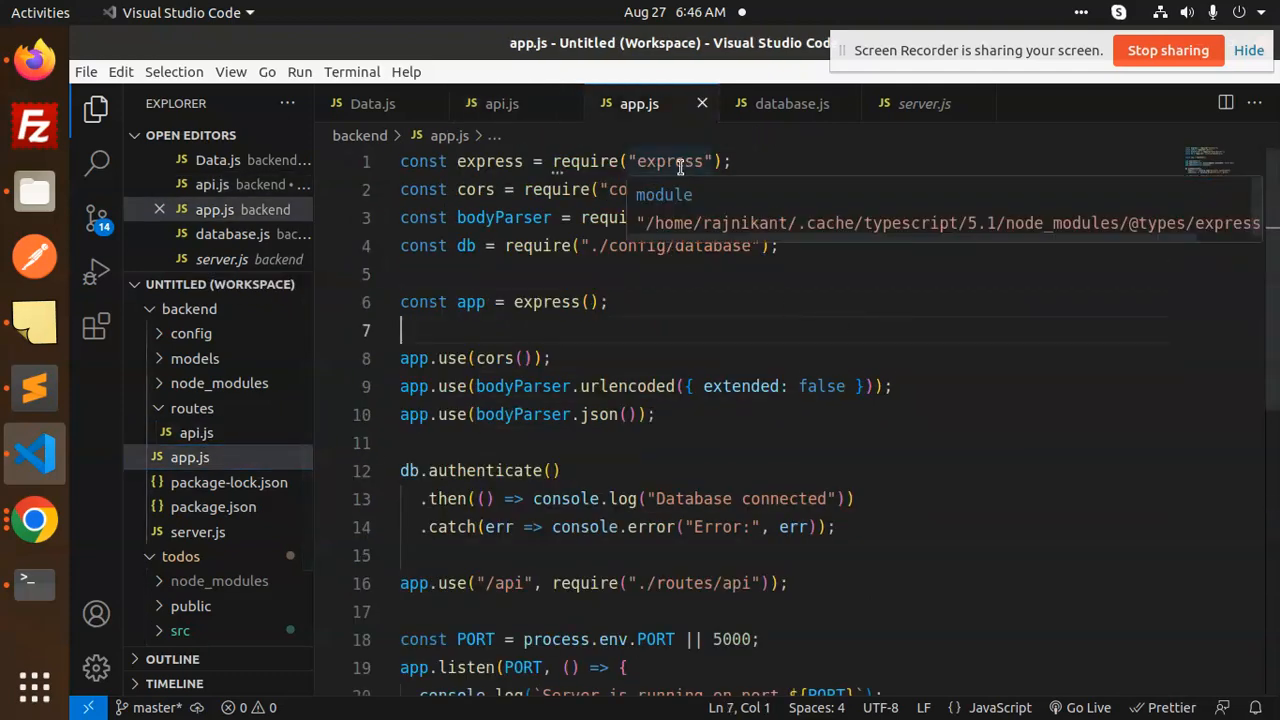
mouse_move(645, 189)
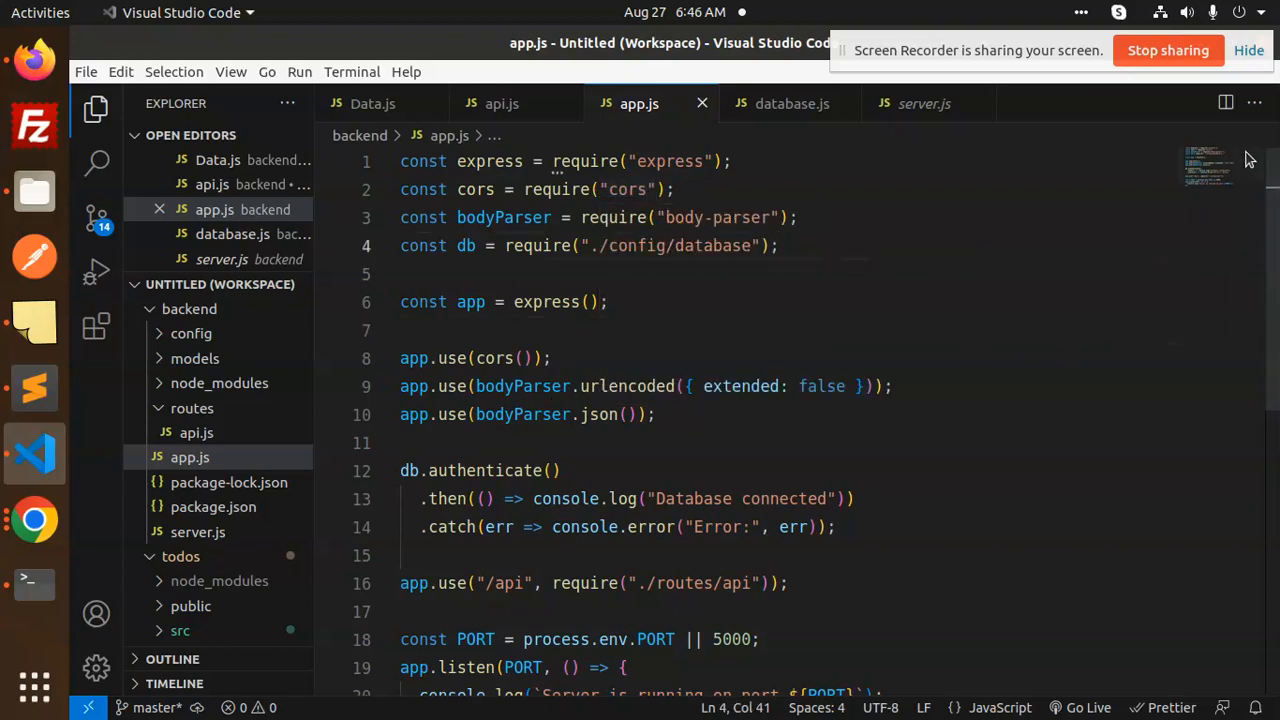
scroll("down", 3)
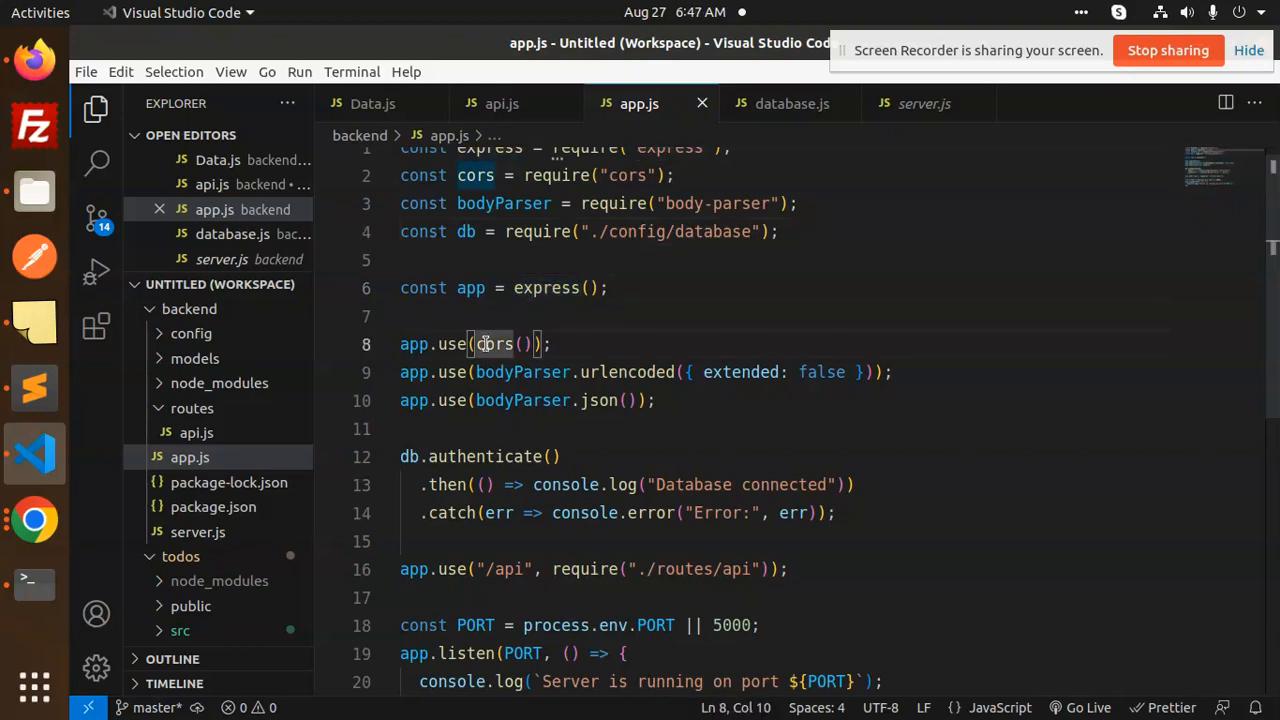
double_click(493, 344)
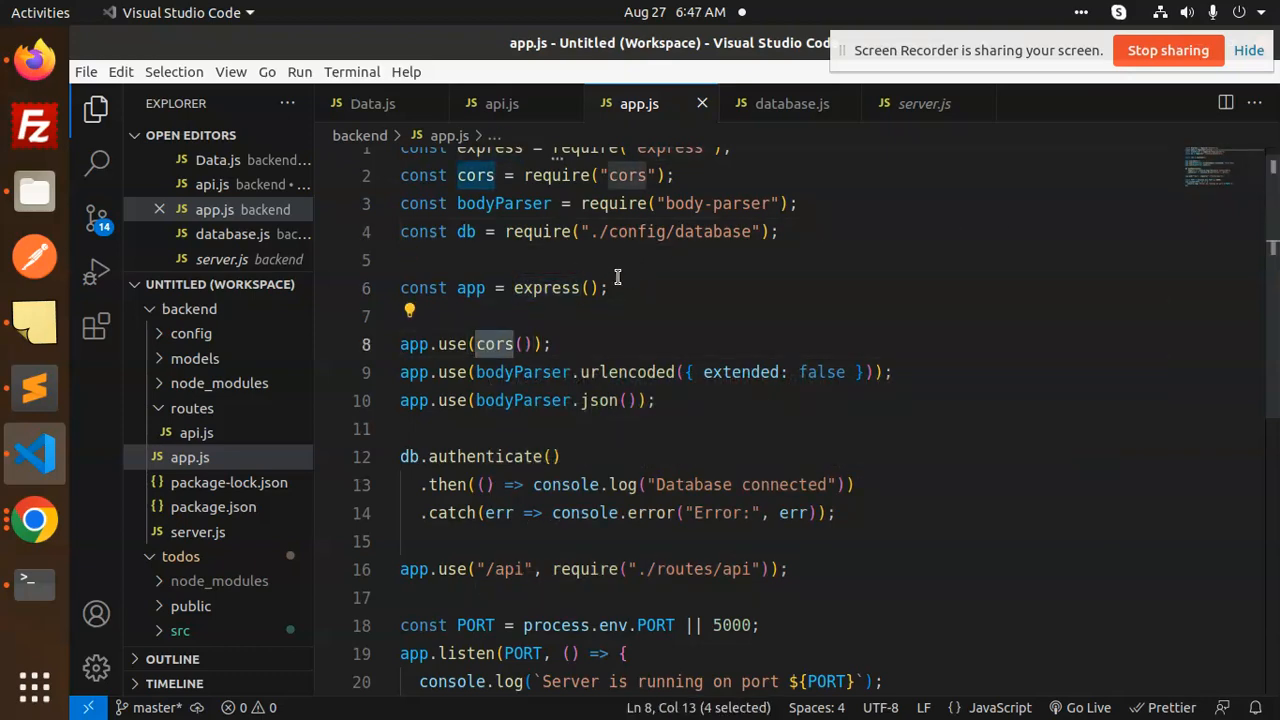
mouse_move(647, 278)
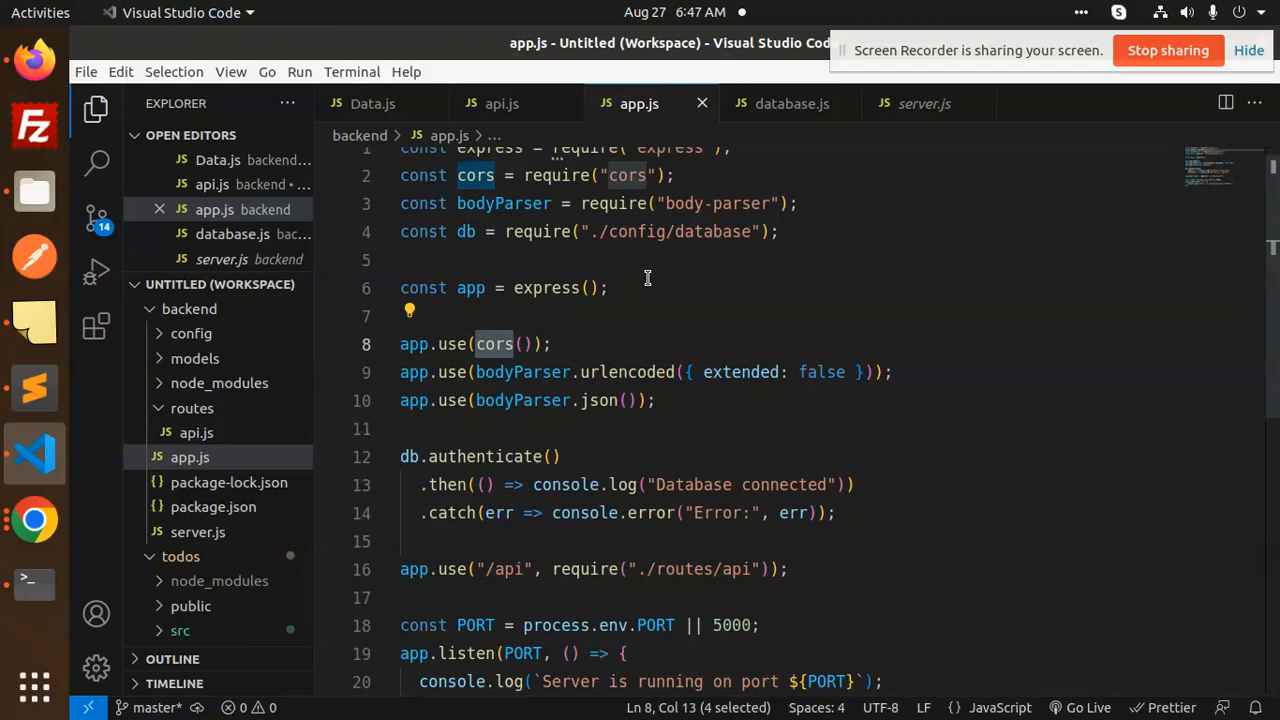
double_click(522, 372)
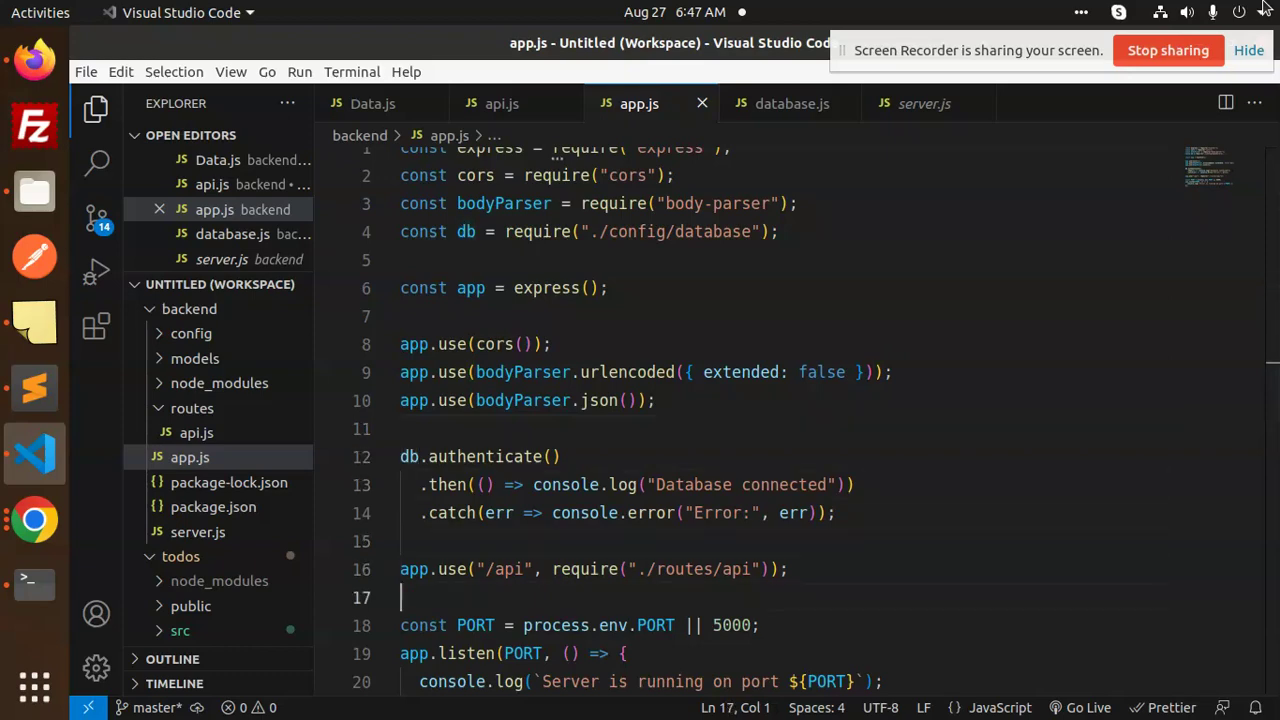
double_click(493, 456)
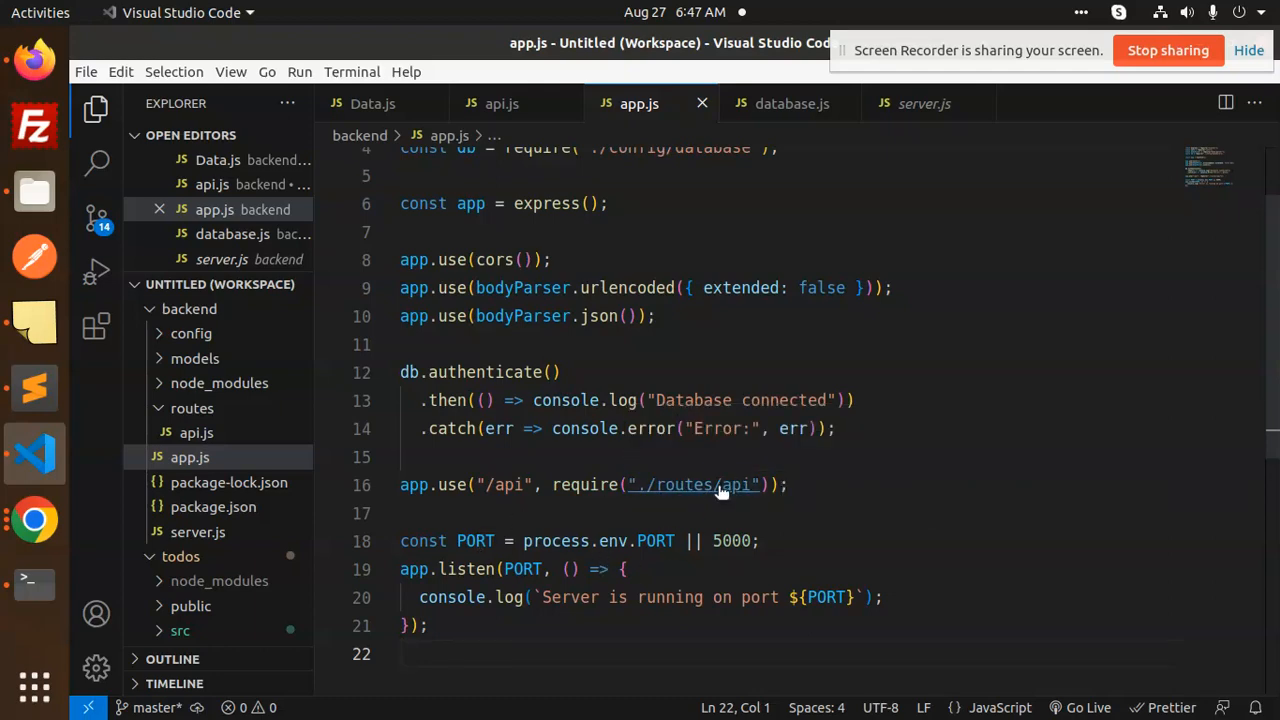
left_click(501, 103)
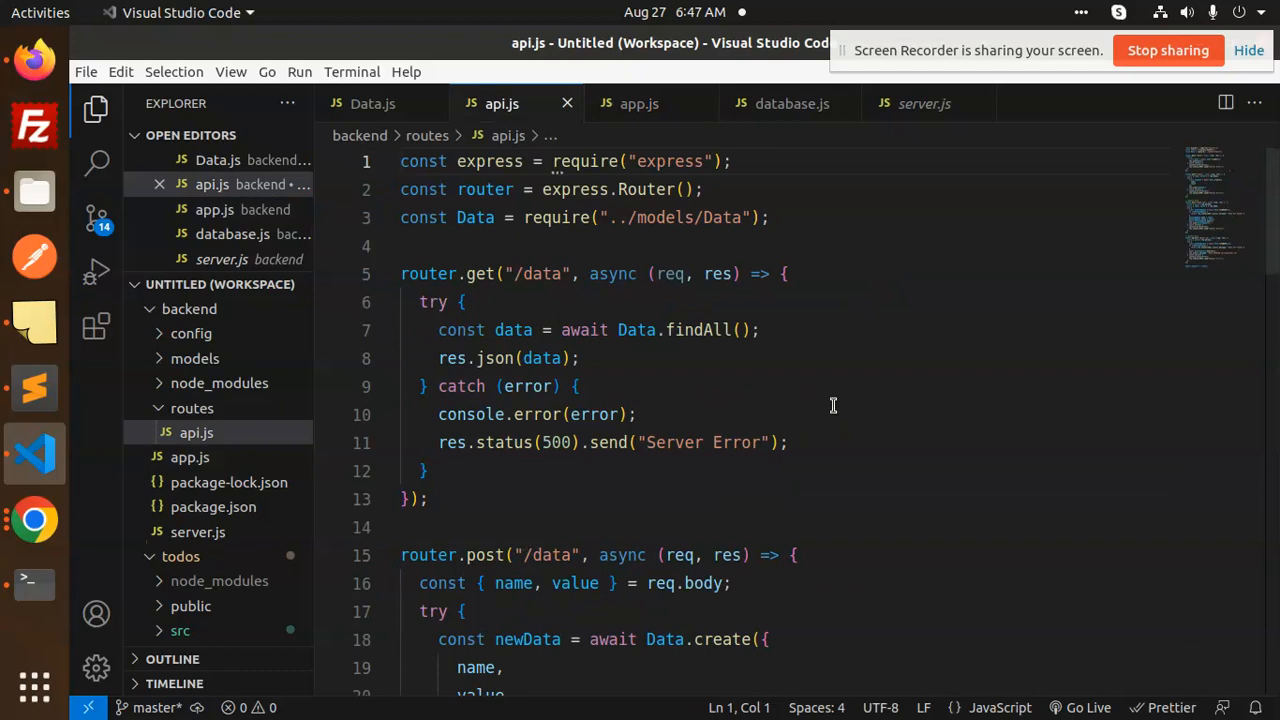
left_click(635, 103)
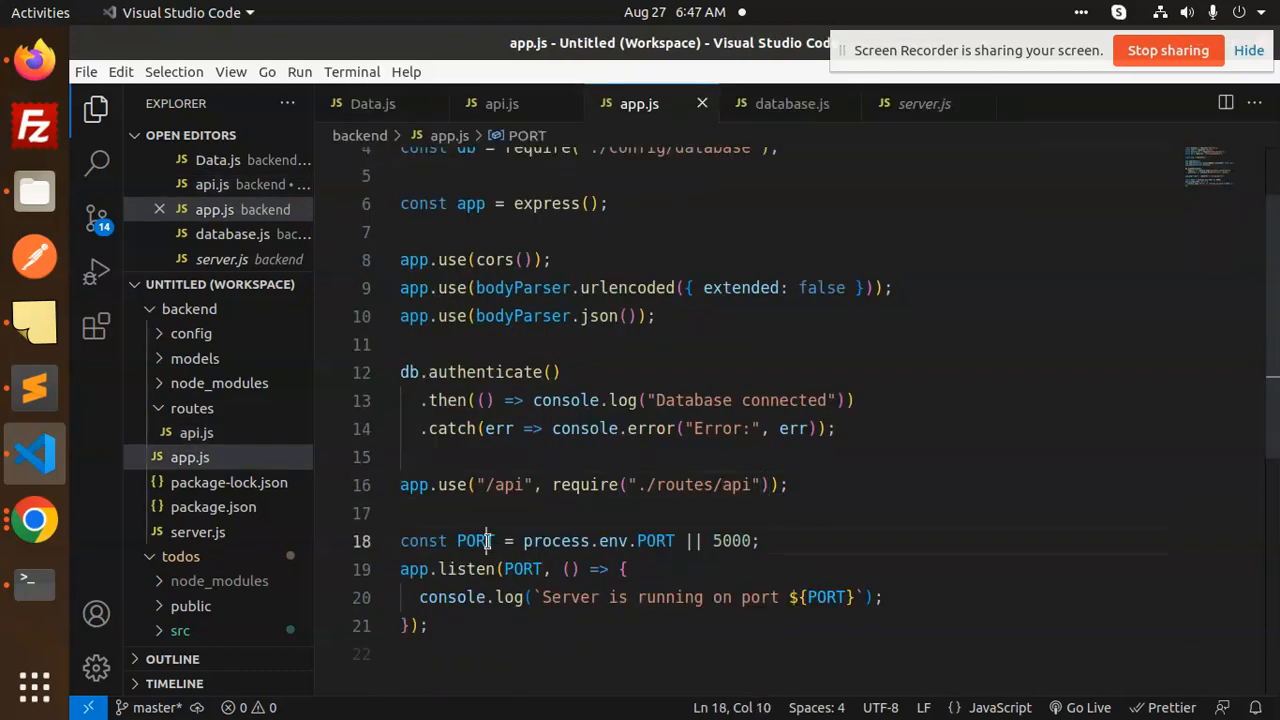
left_click(435, 626)
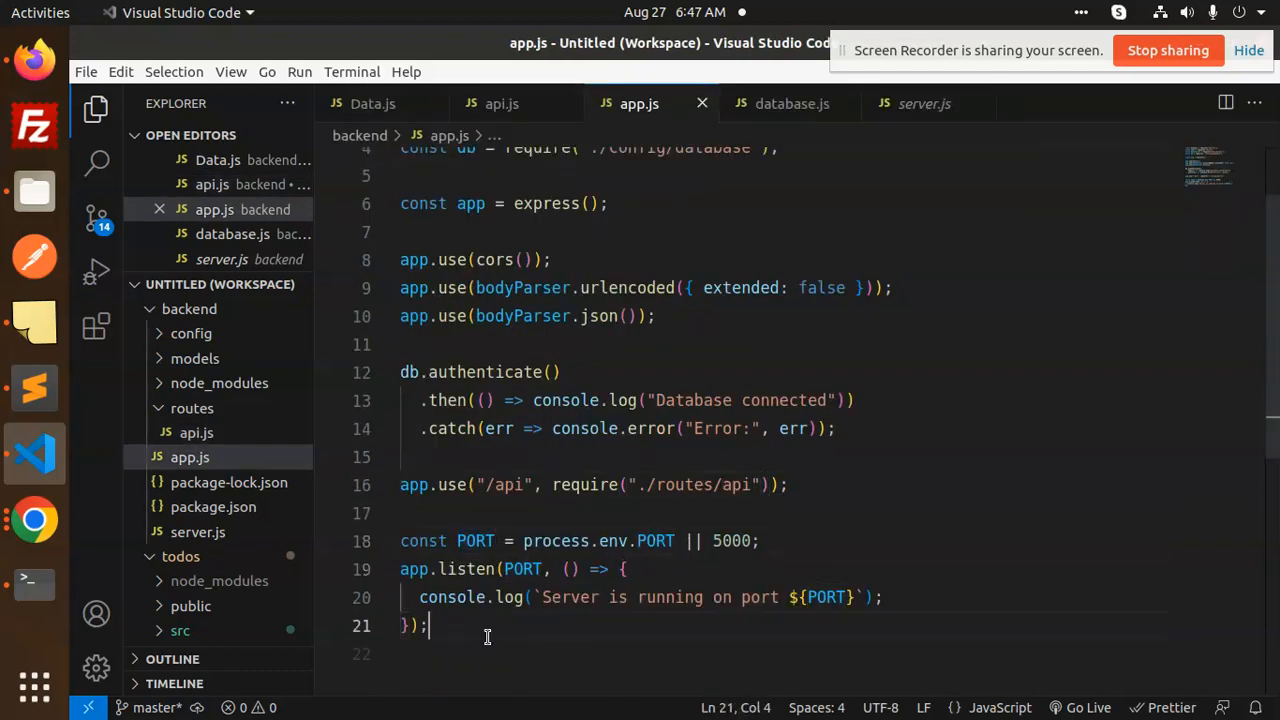
left_click(833, 429)
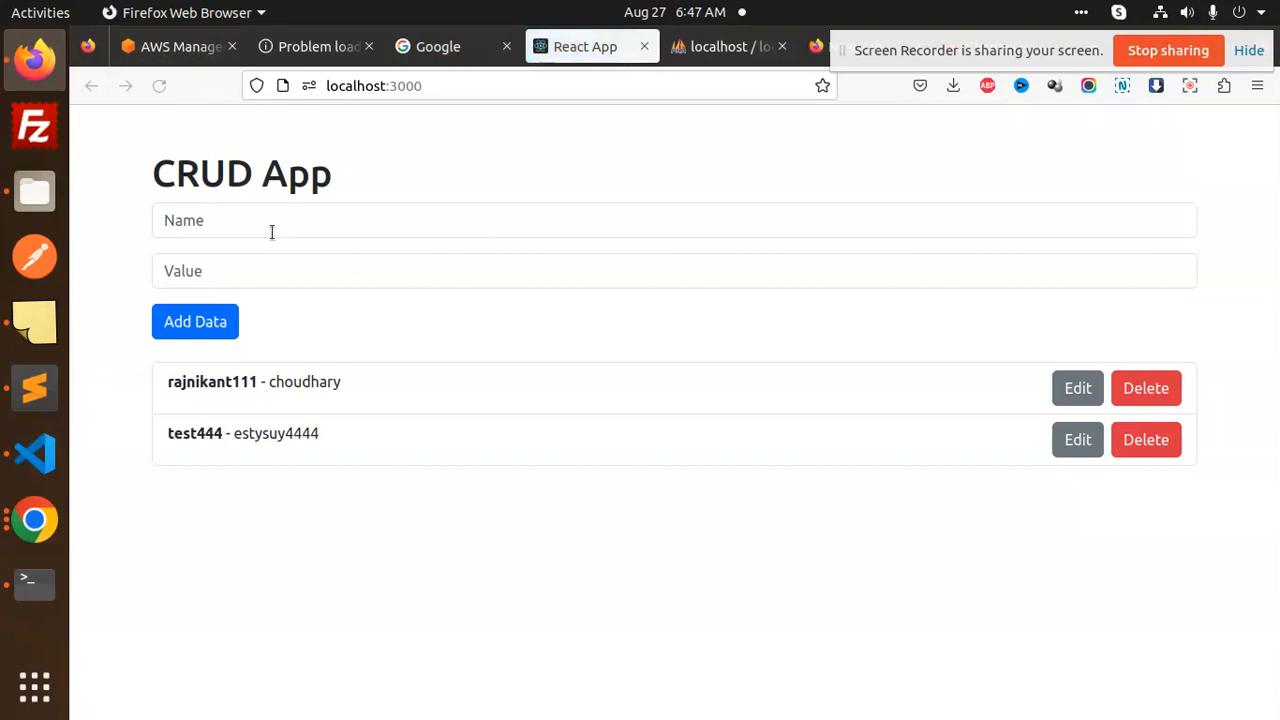
Add a third record with value chd to the CRUD app.
type("rajnikant")
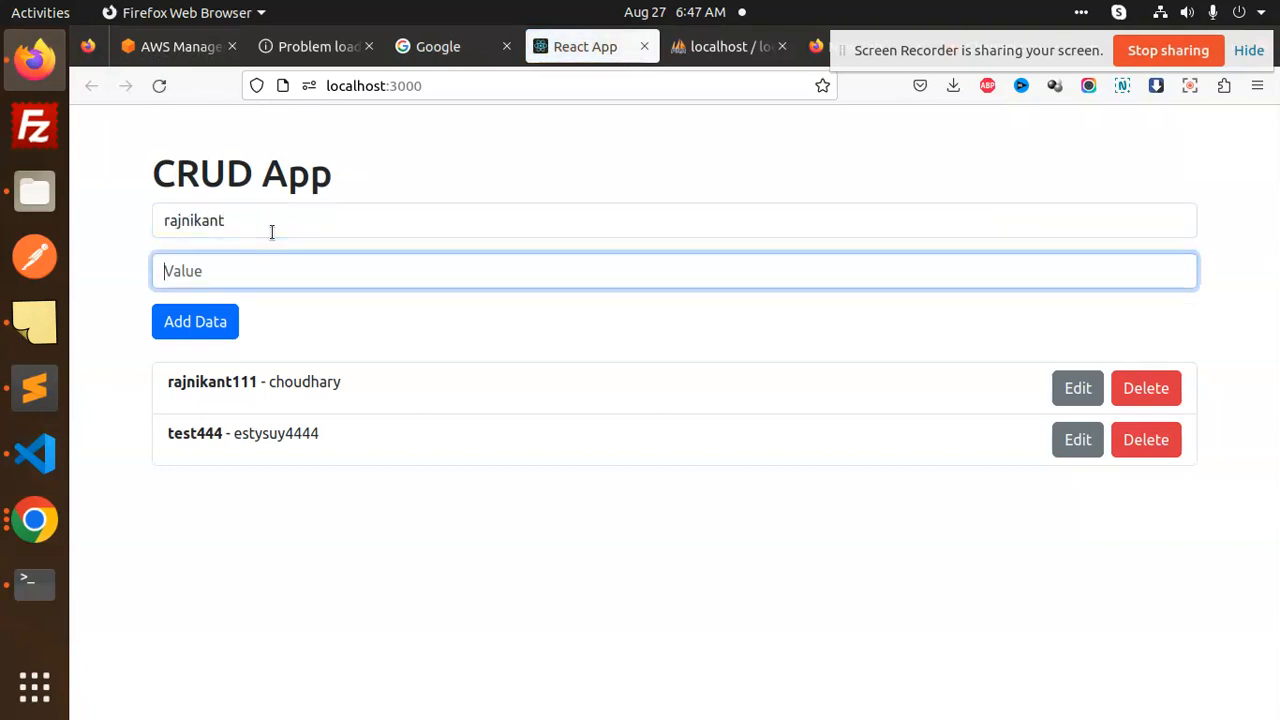
type("chd")
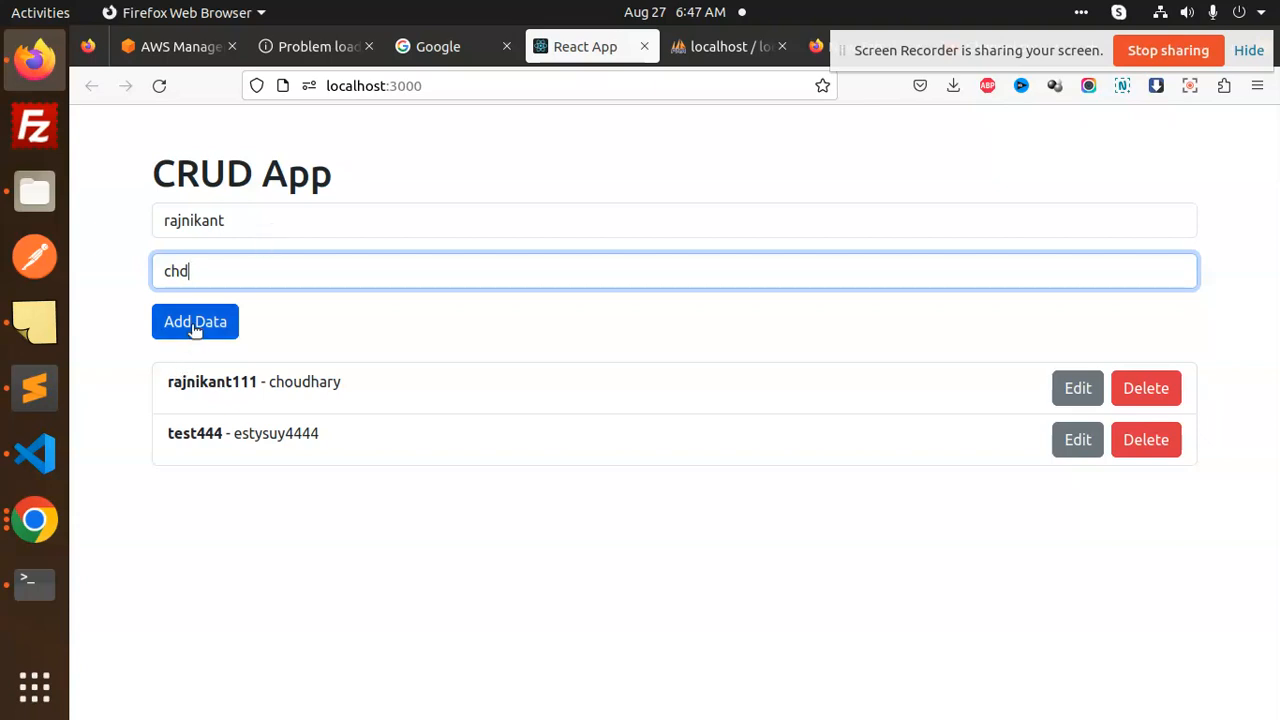
left_click(195, 321)
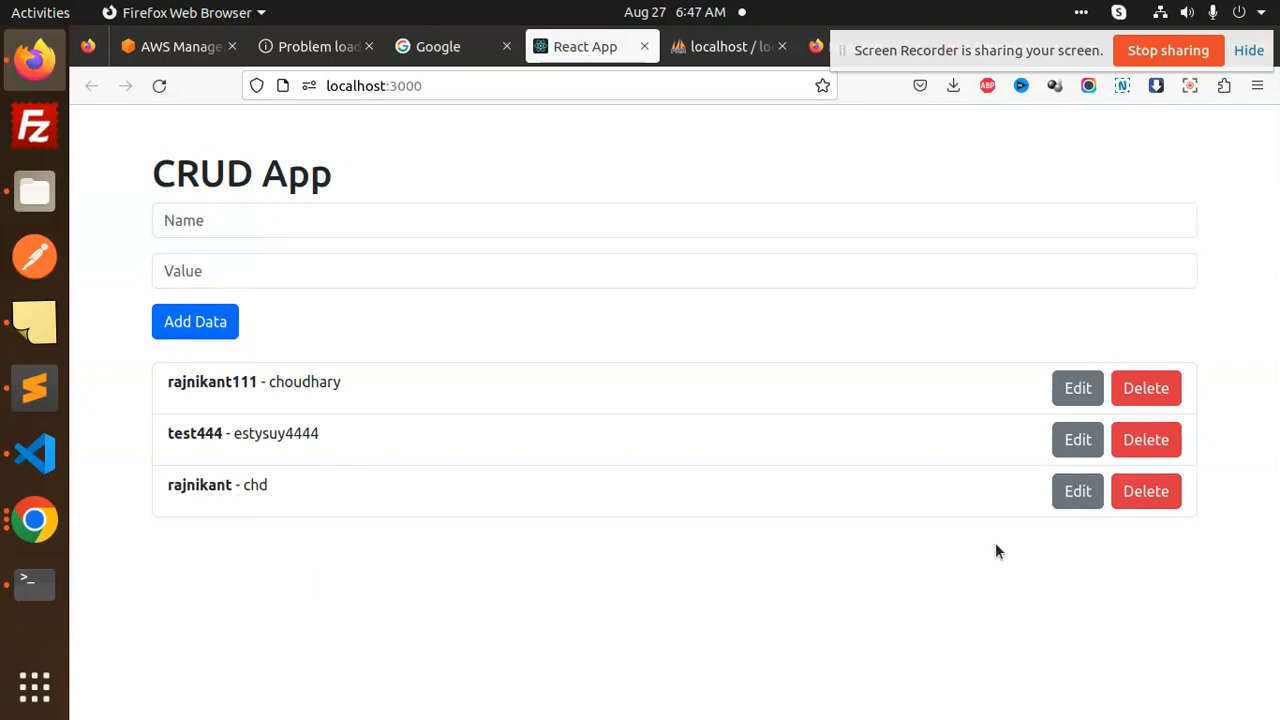
Edit the new record's name to rajnikant123 and save it.
left_click(1077, 491)
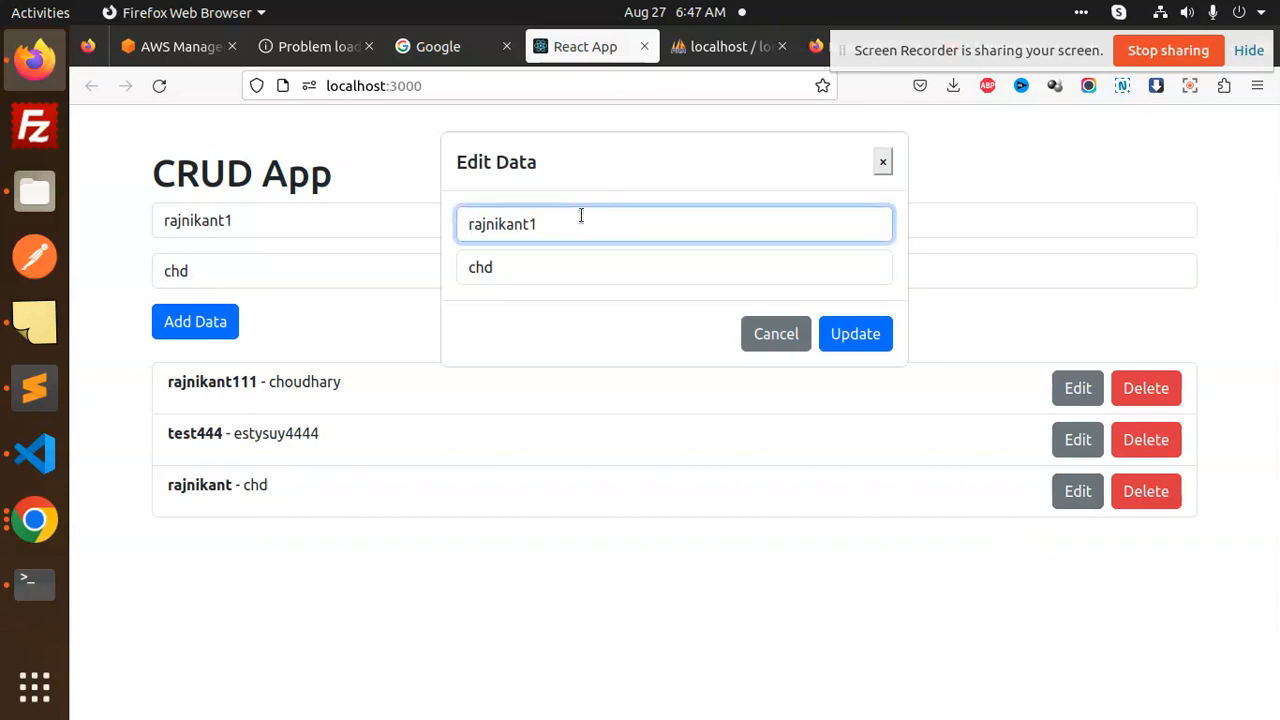
left_click(855, 333)
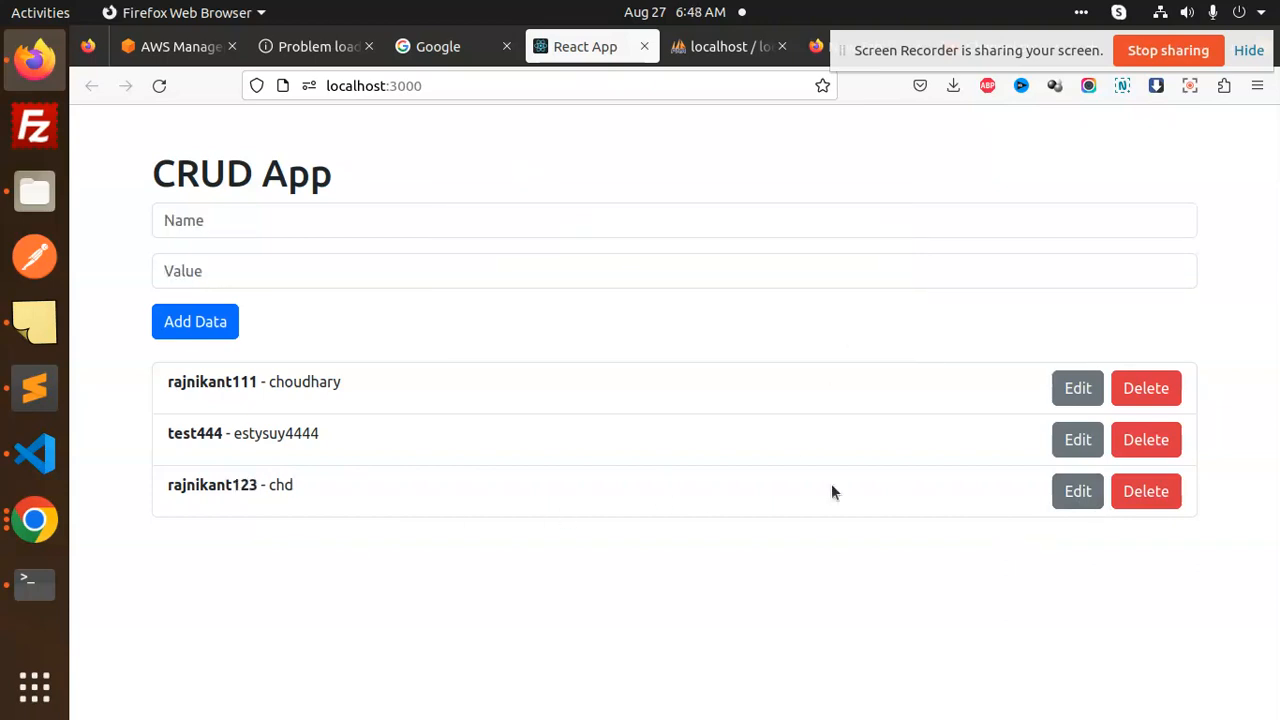
left_click(1145, 491)
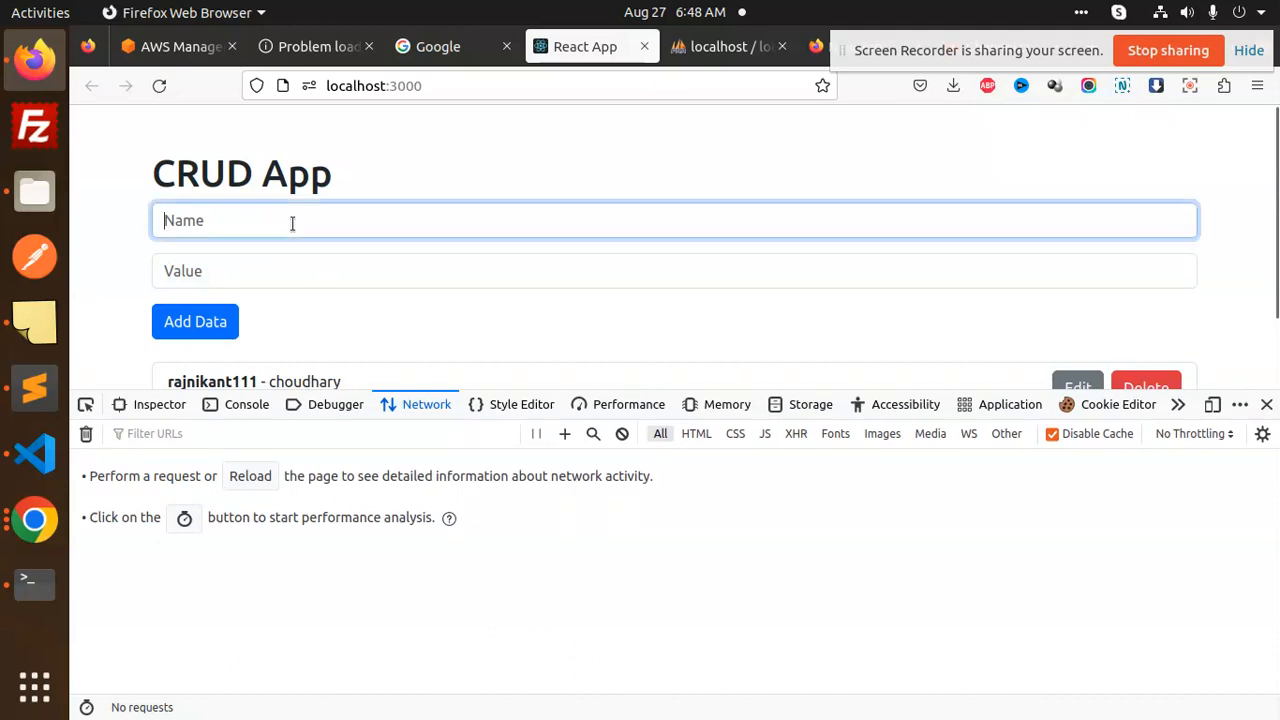
Submit record testtt - tessssssssss and inspect its POST request headers, payload and response.
type("testtt")
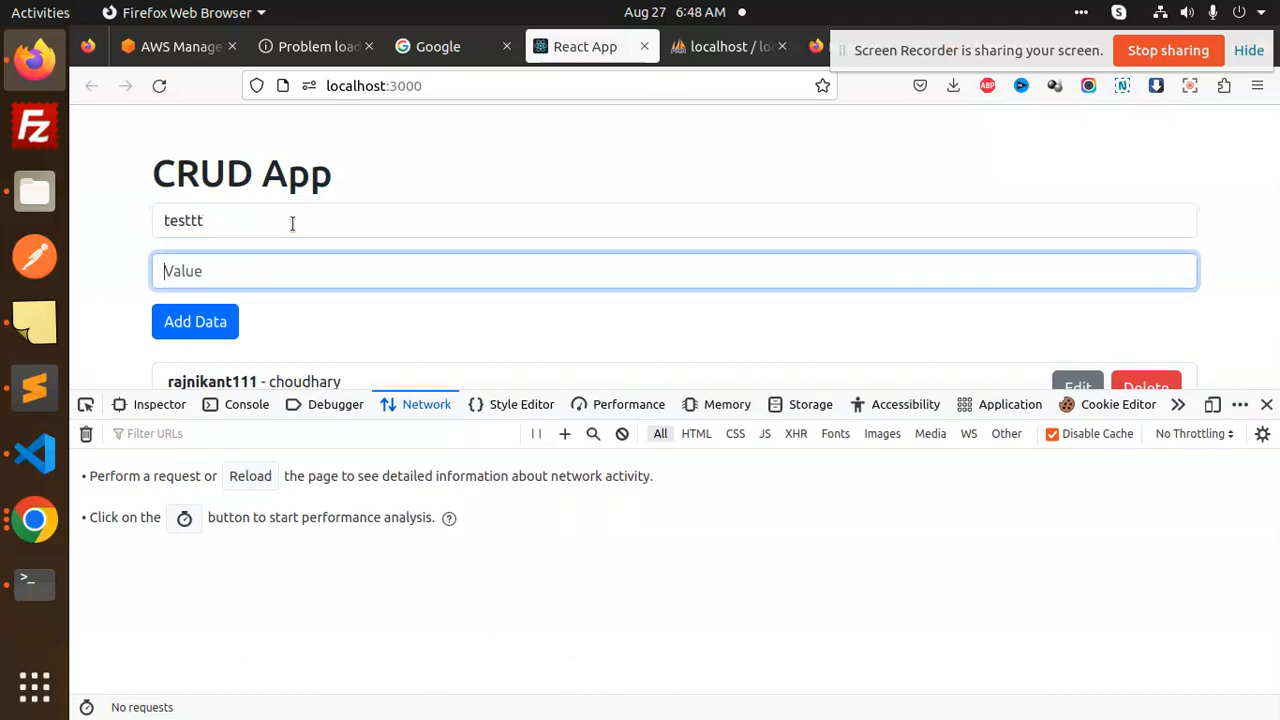
type("tessssssssss")
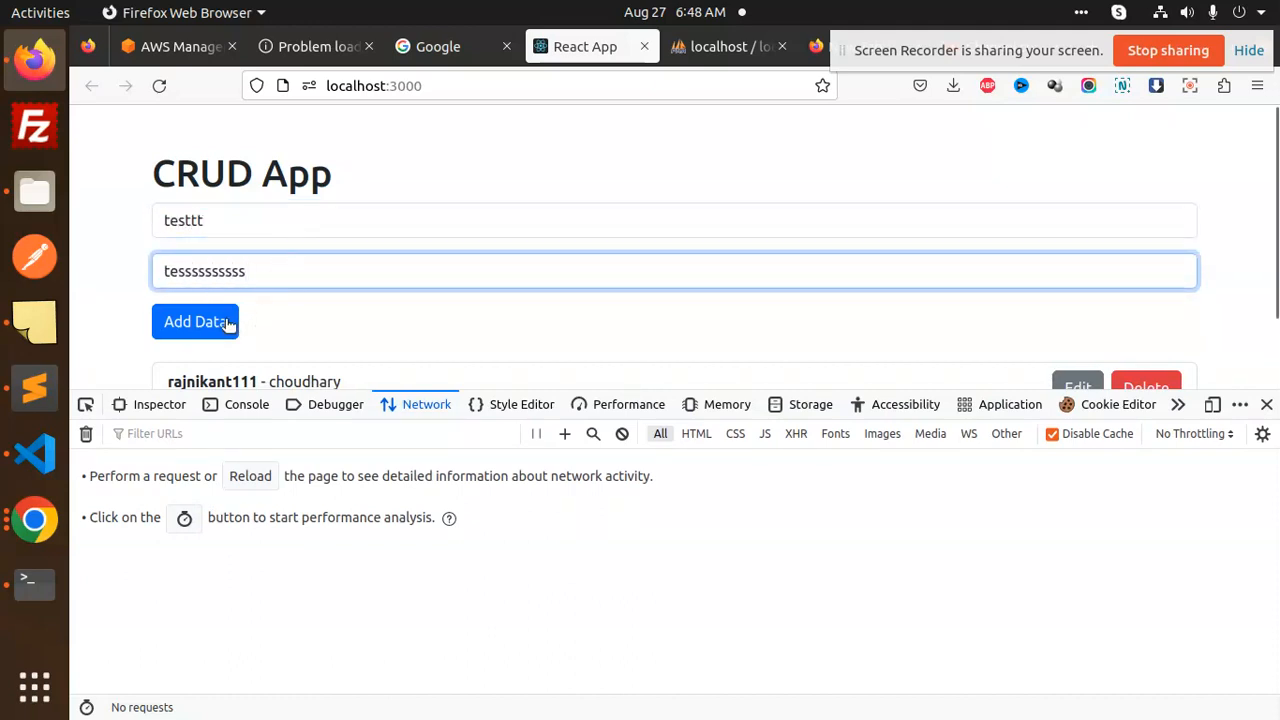
left_click(195, 321)
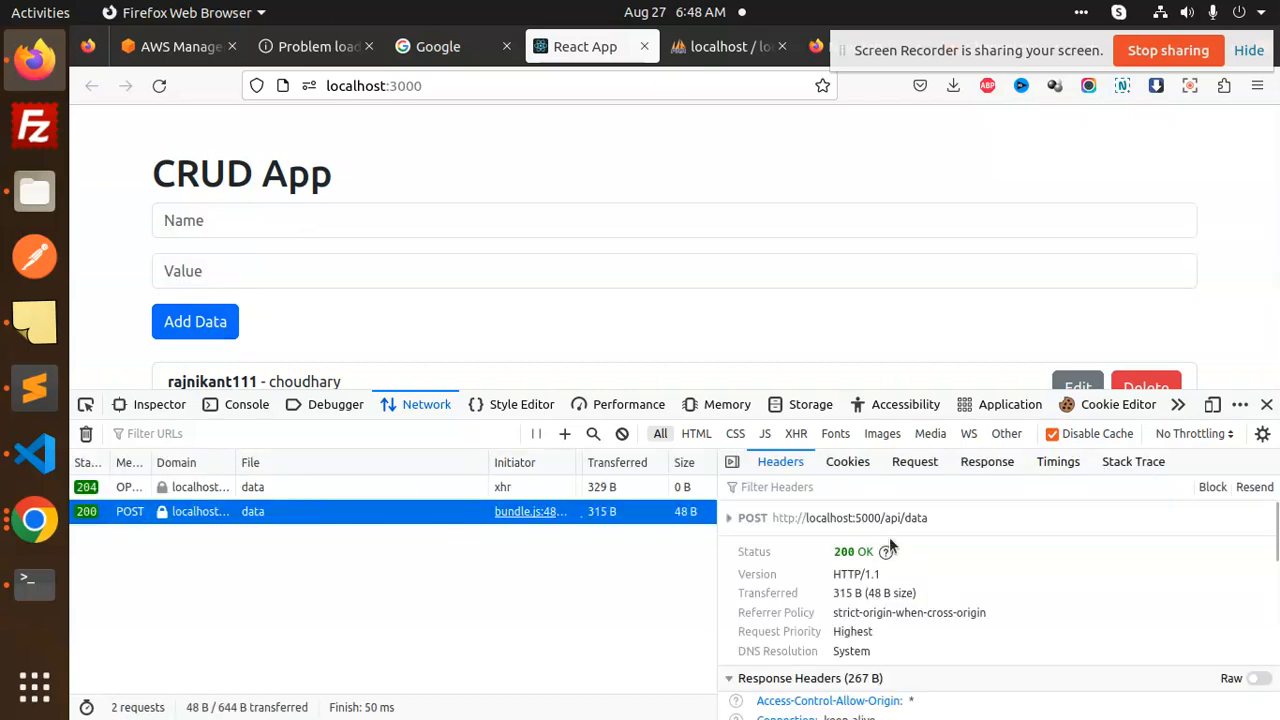
left_click(914, 461)
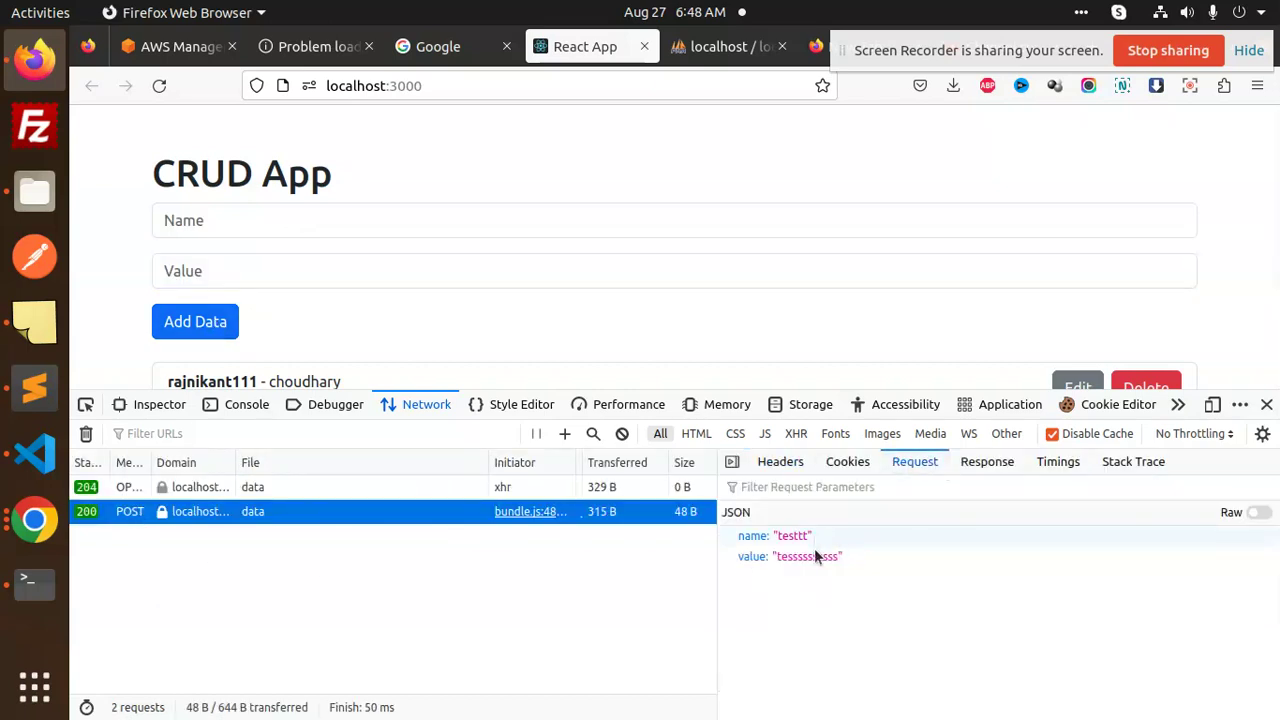
left_click(987, 461)
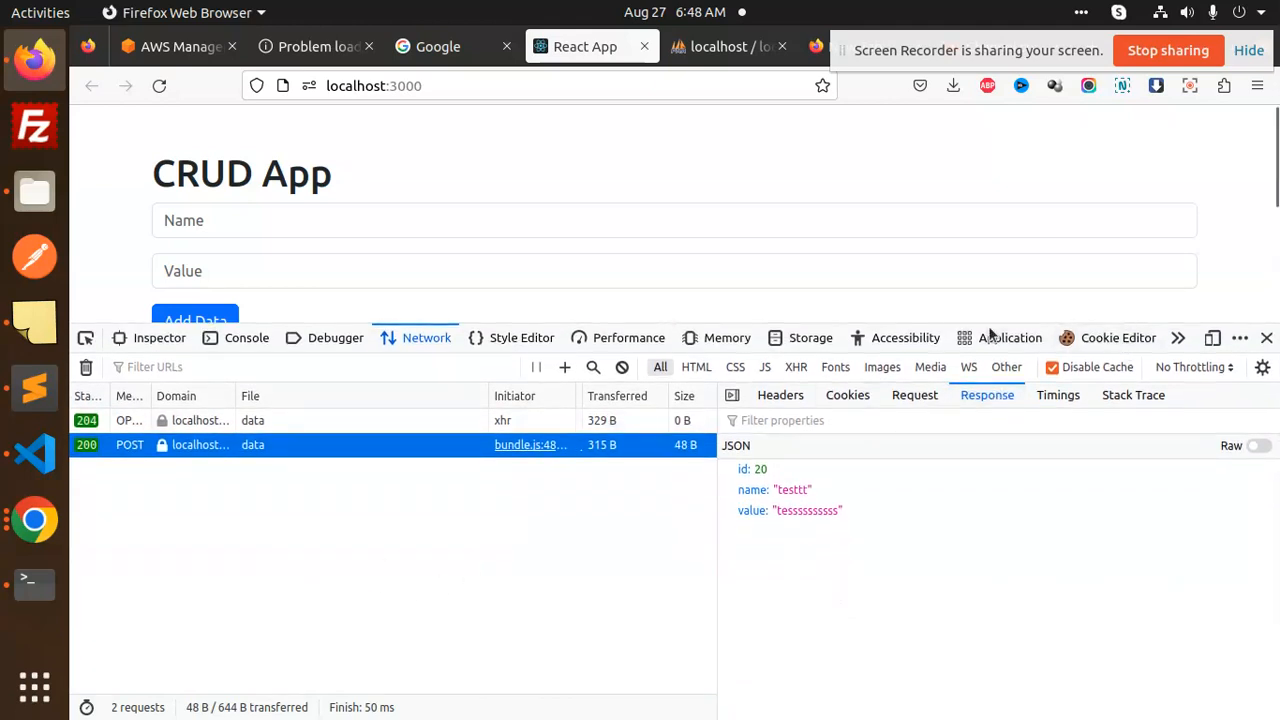
mouse_move(1260, 172)
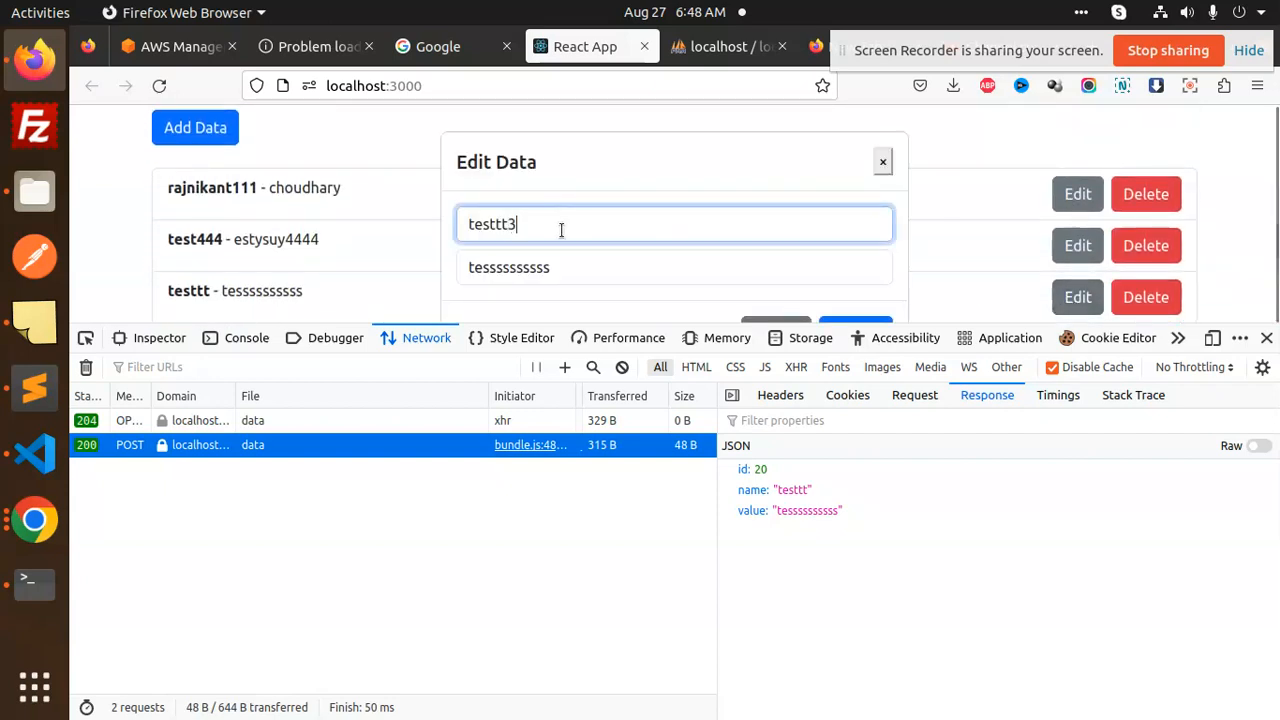
Rename record 20 by appending 3333, then inspect the PUT request's headers and response.
type("3333")
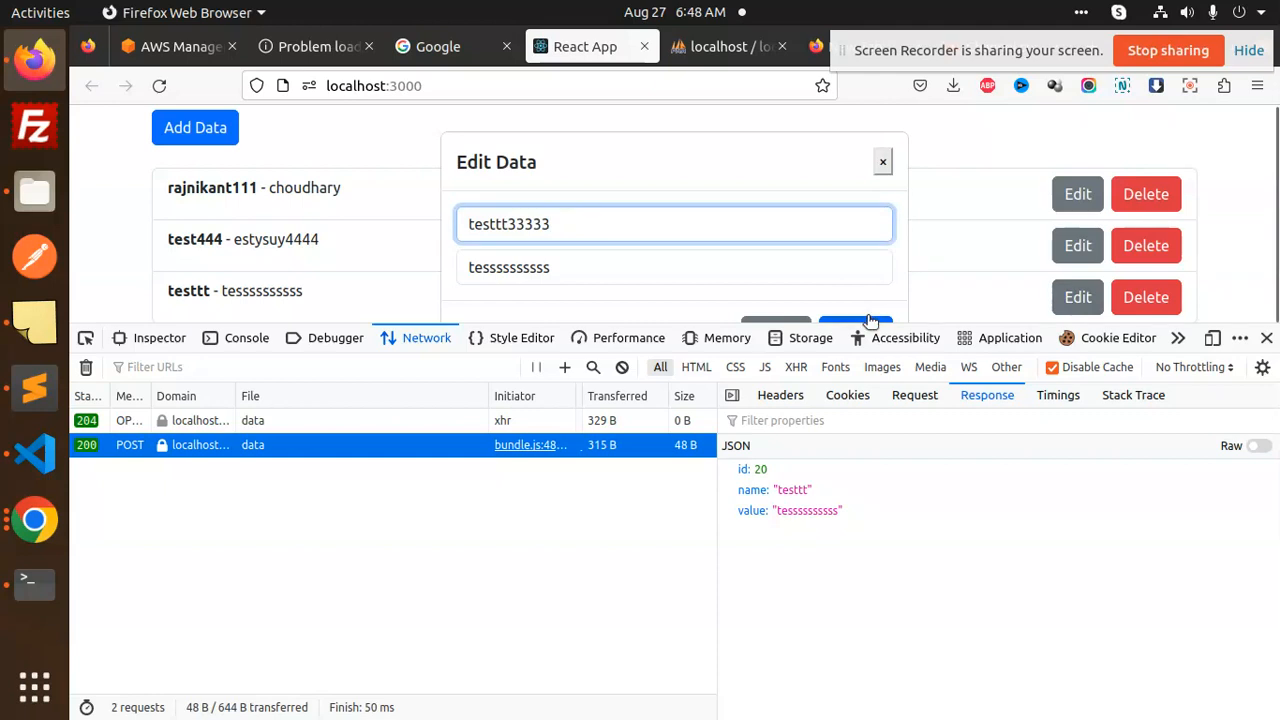
left_click(855, 322)
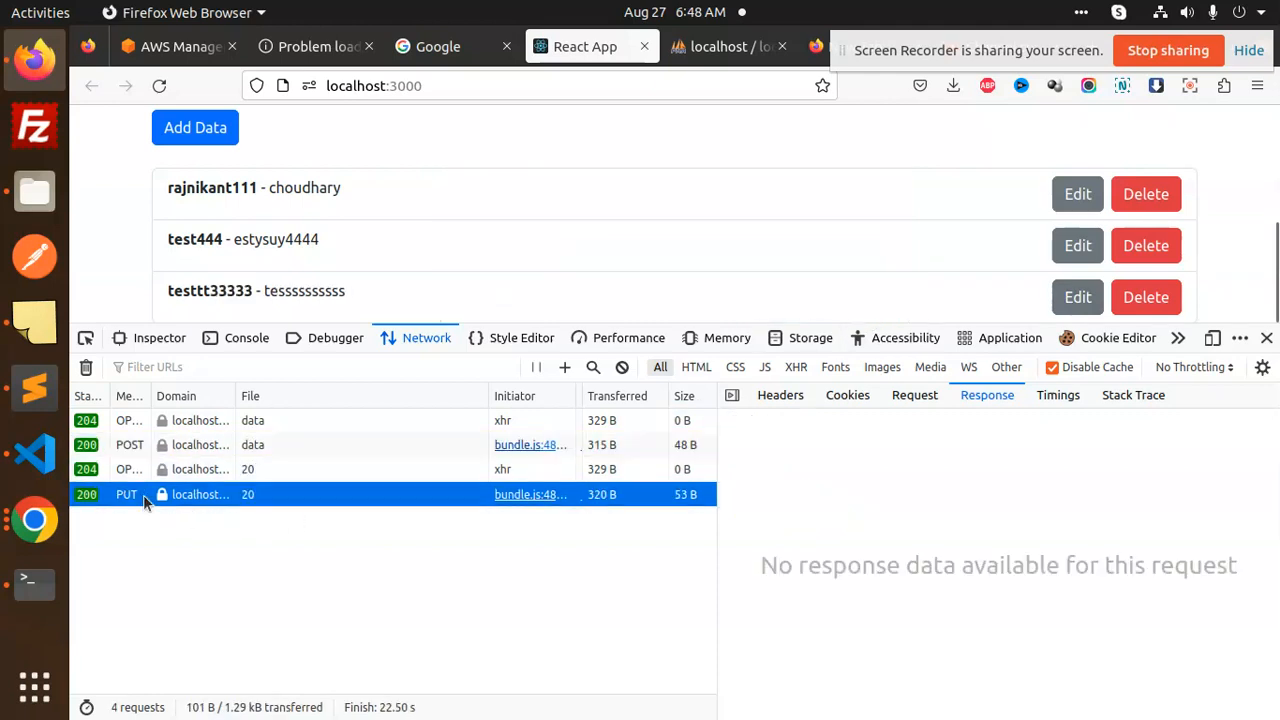
left_click(914, 395)
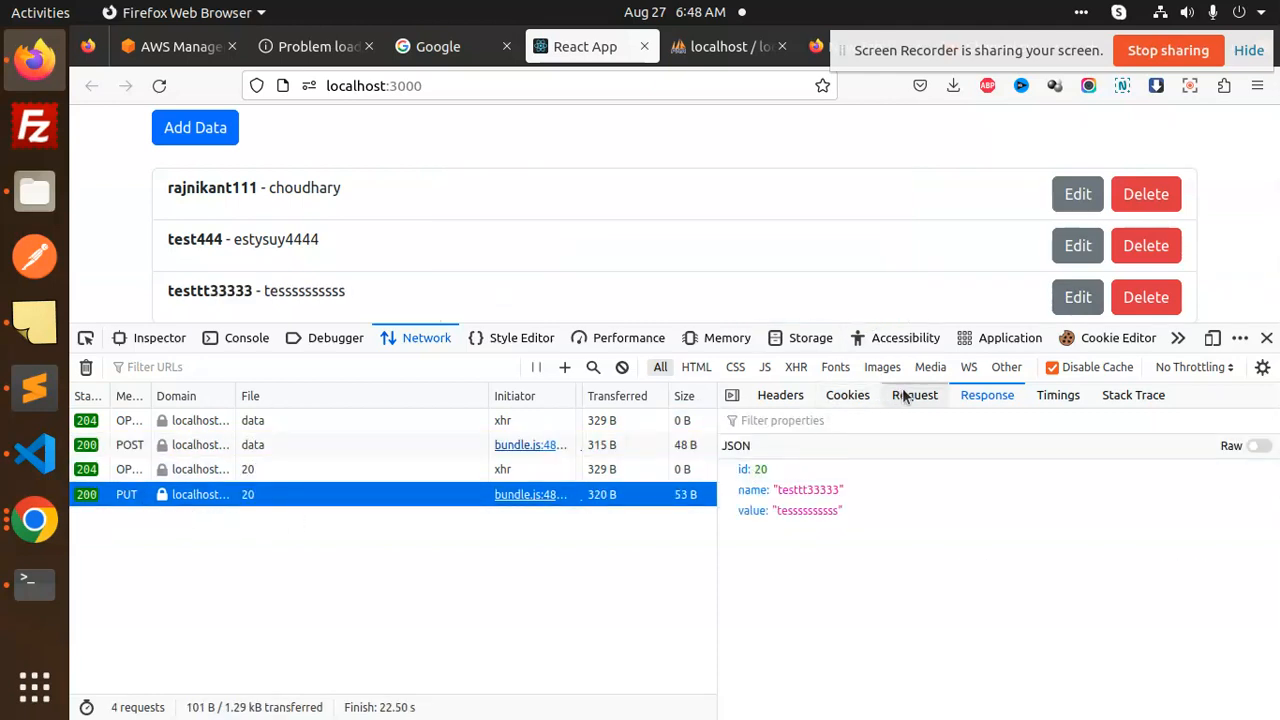
left_click(780, 395)
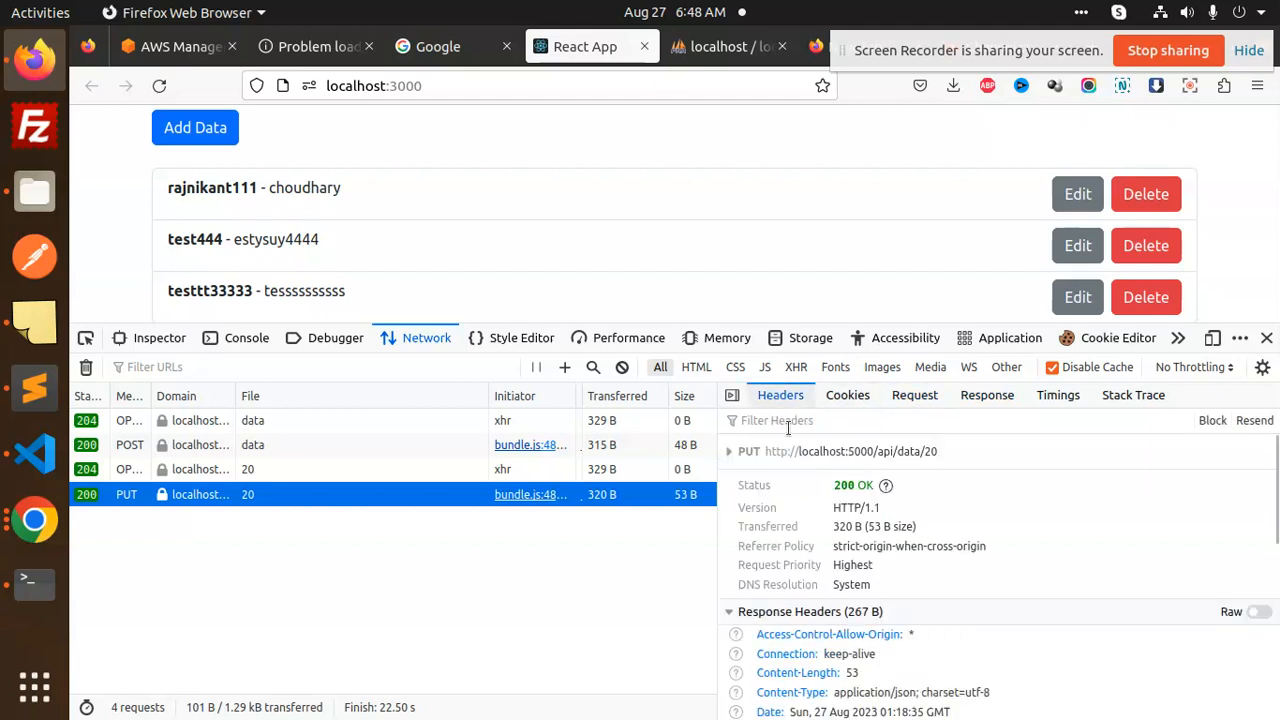
mouse_move(970, 443)
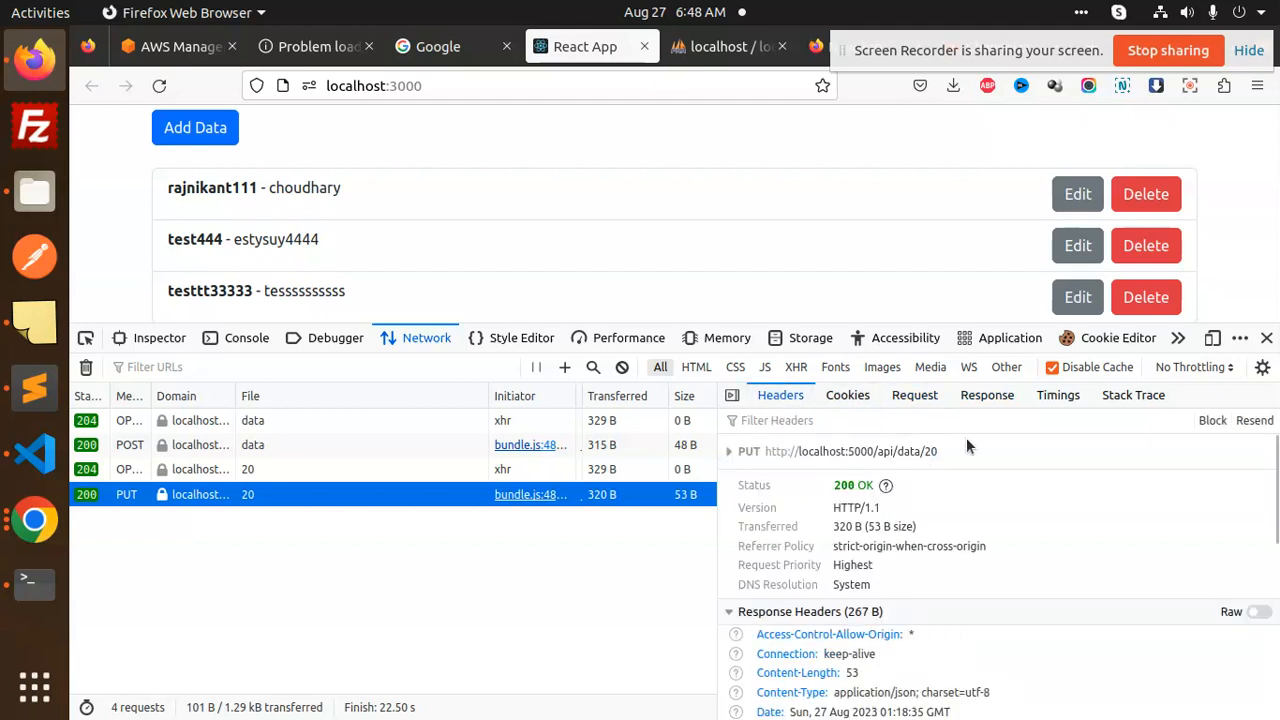
left_click(986, 395)
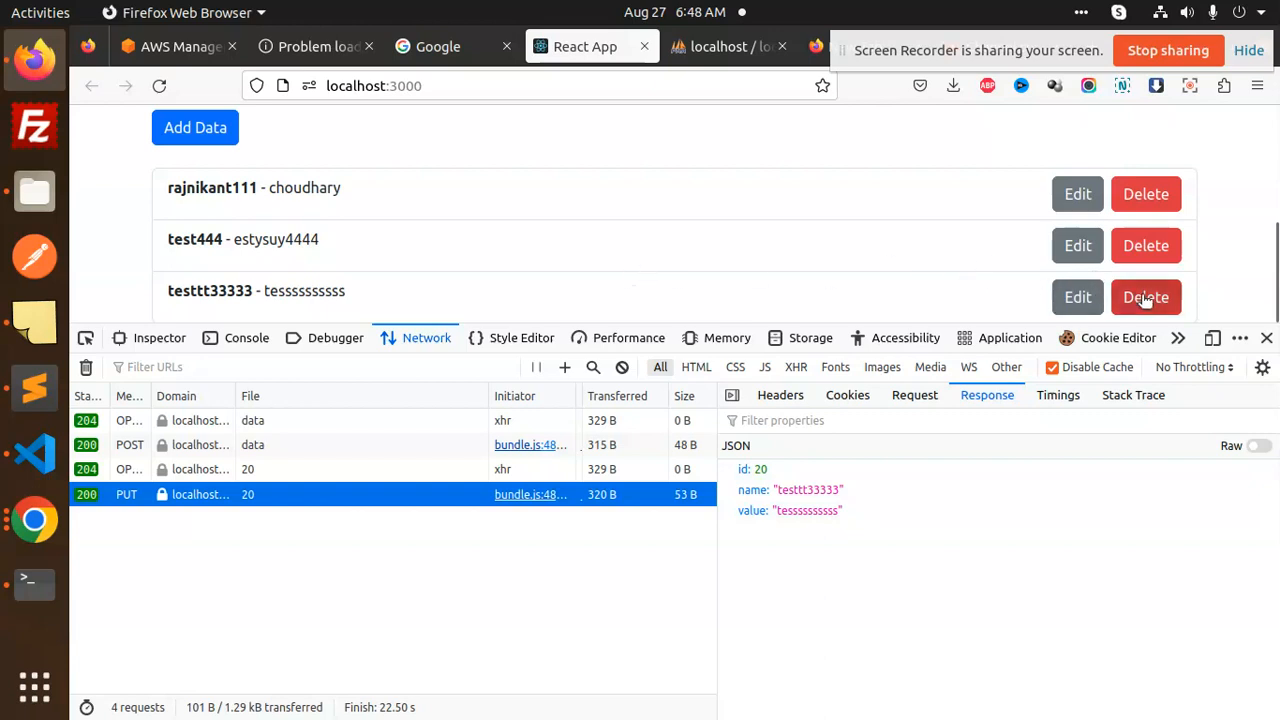
Delete the testtt33333 record and inspect the DELETE request's details.
left_click(1145, 297)
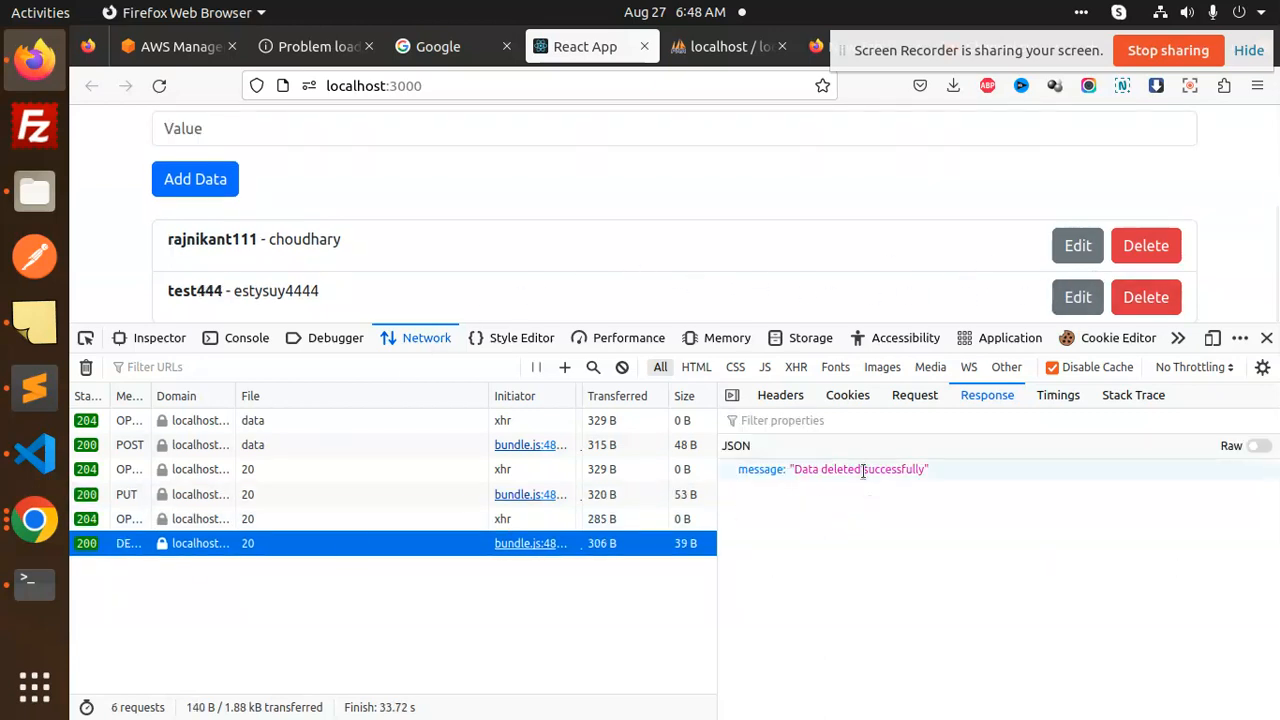
left_click(914, 395)
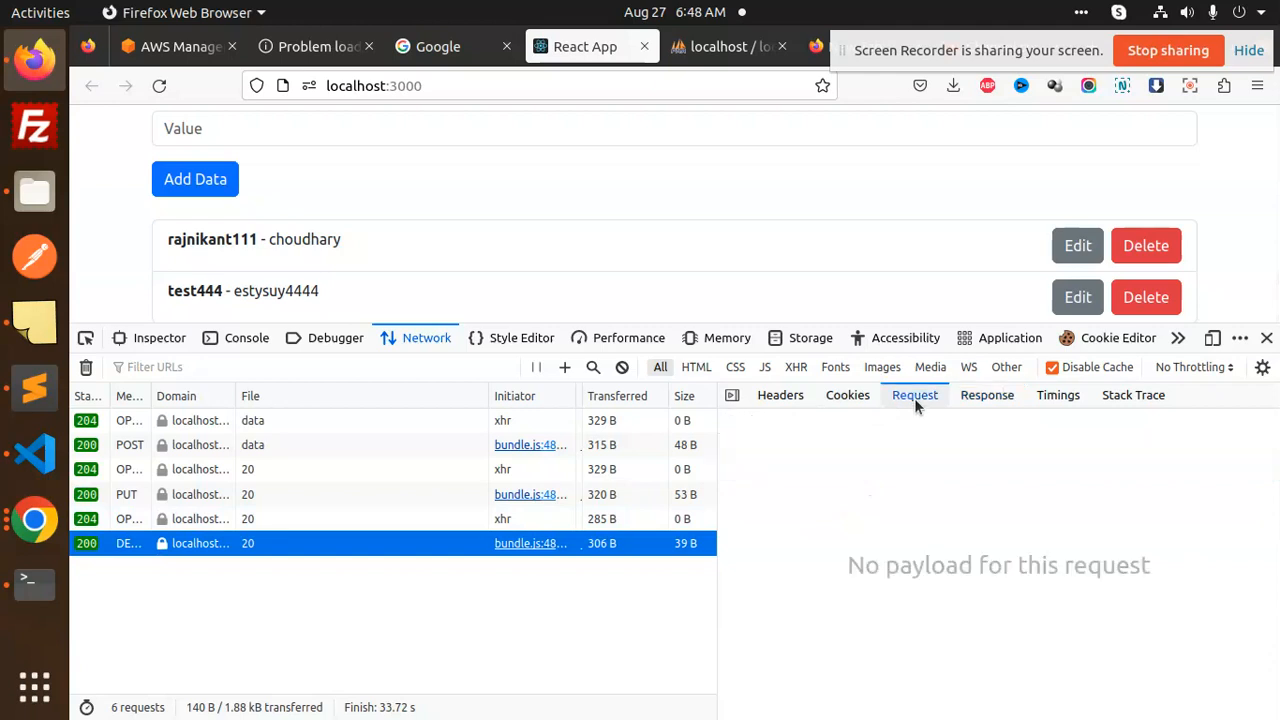
left_click(780, 395)
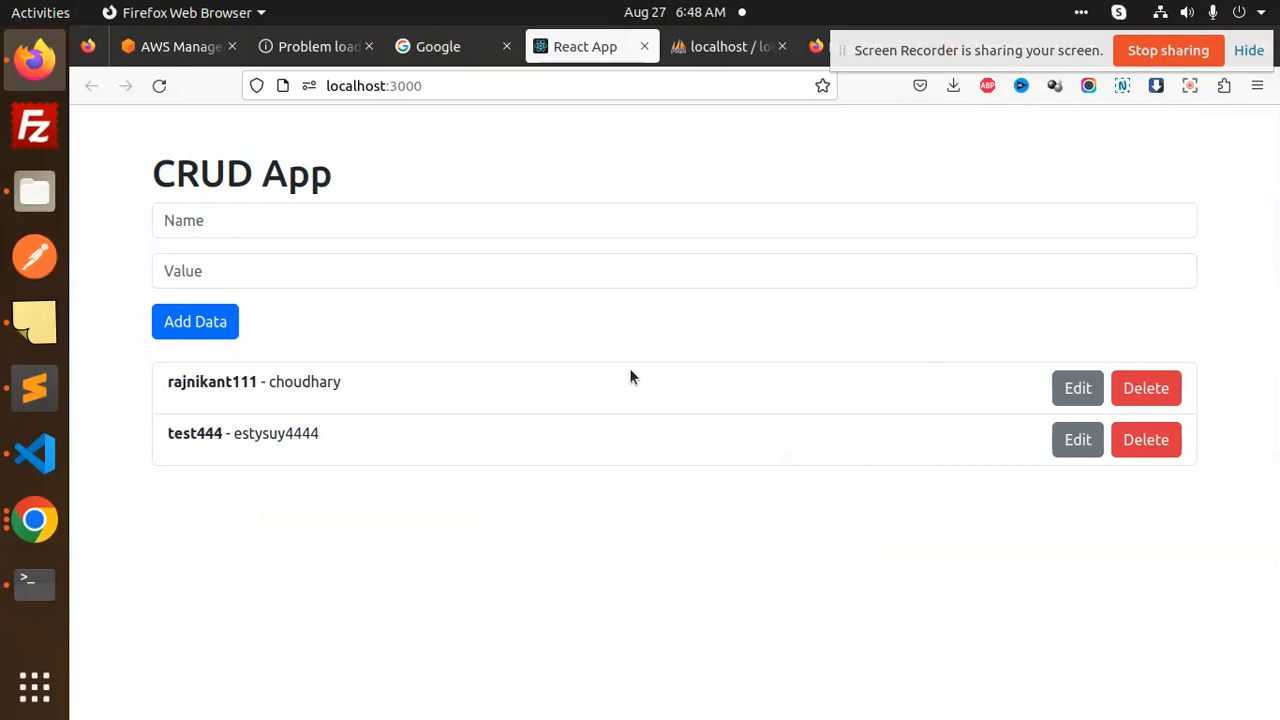
mouse_move(459, 597)
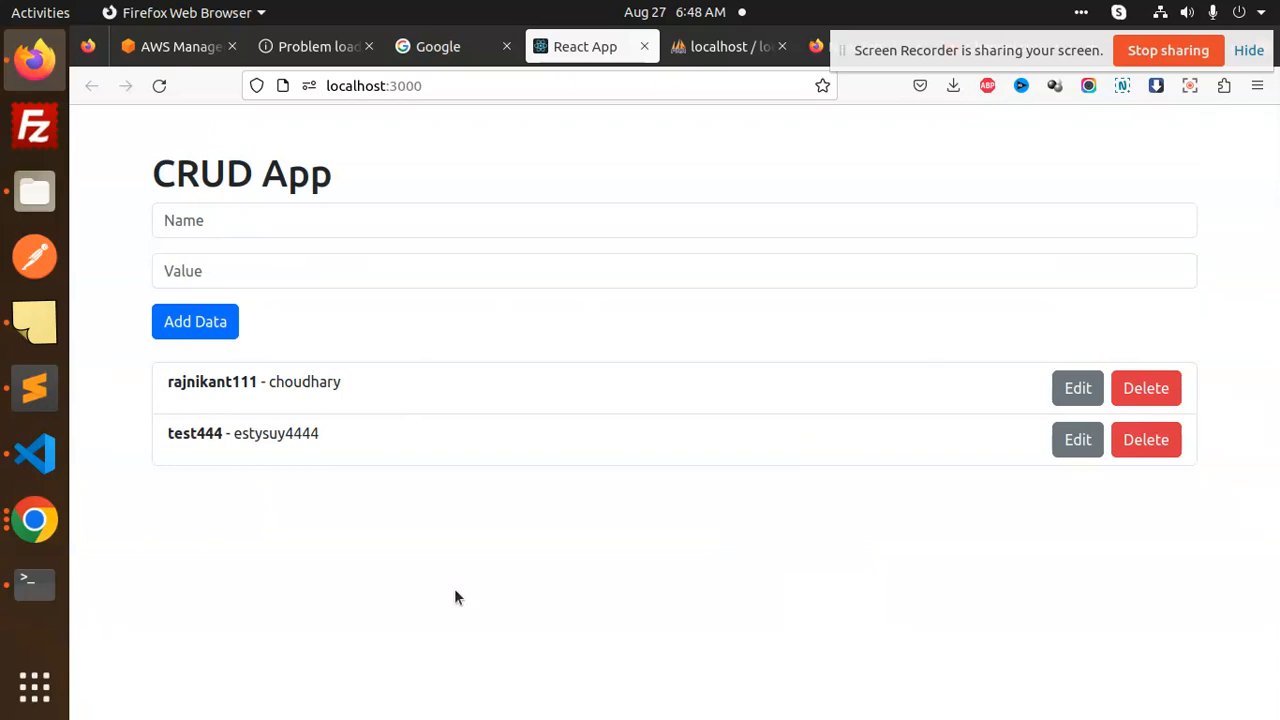
mouse_move(481, 392)
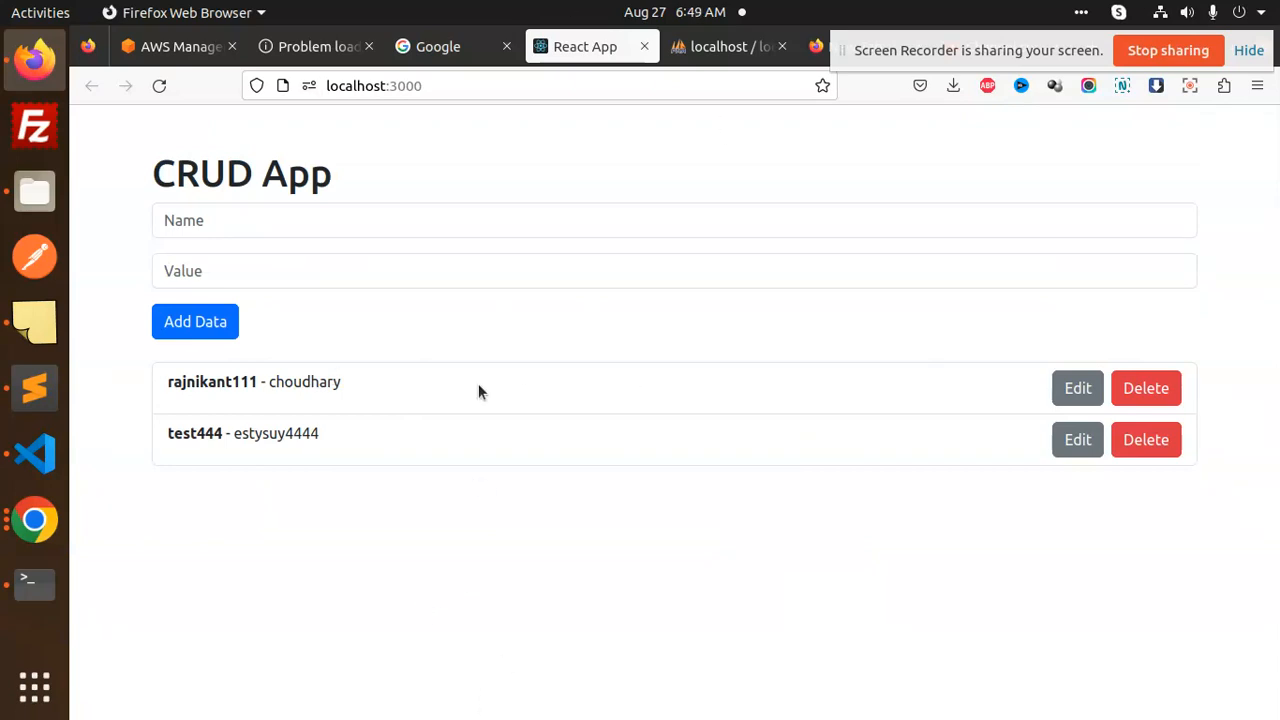
mouse_move(35, 448)
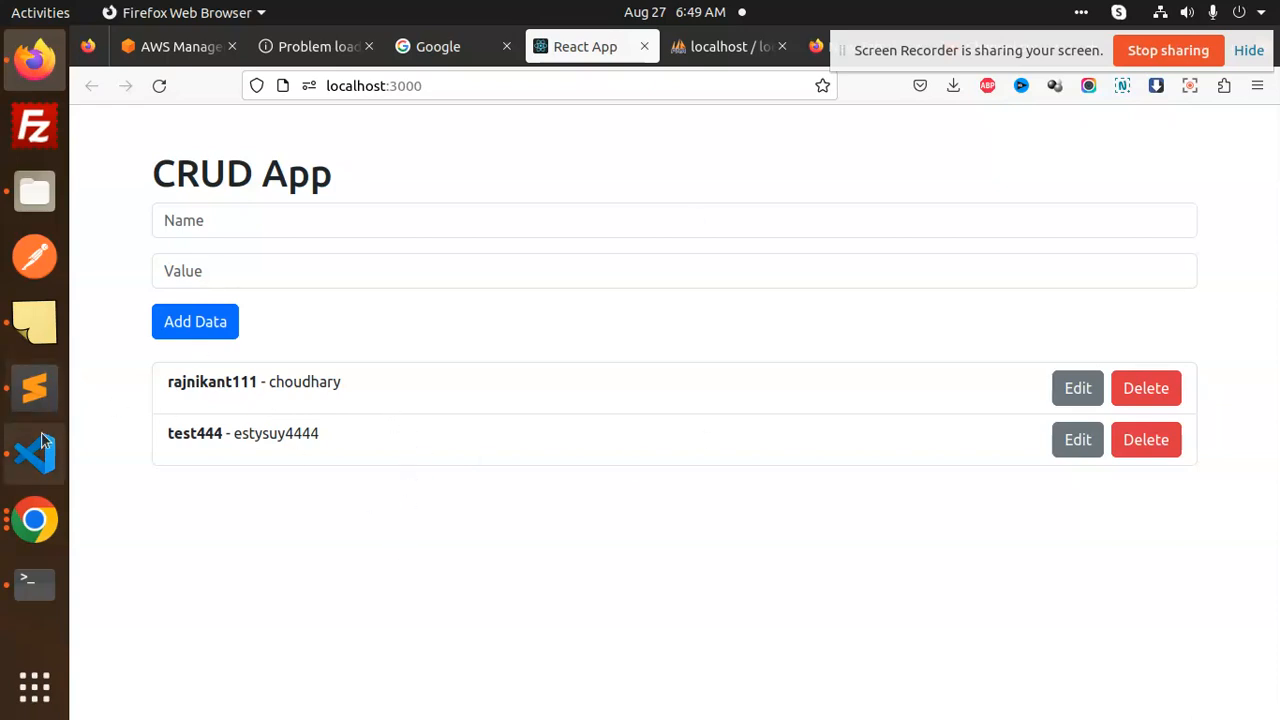
mouse_move(32, 453)
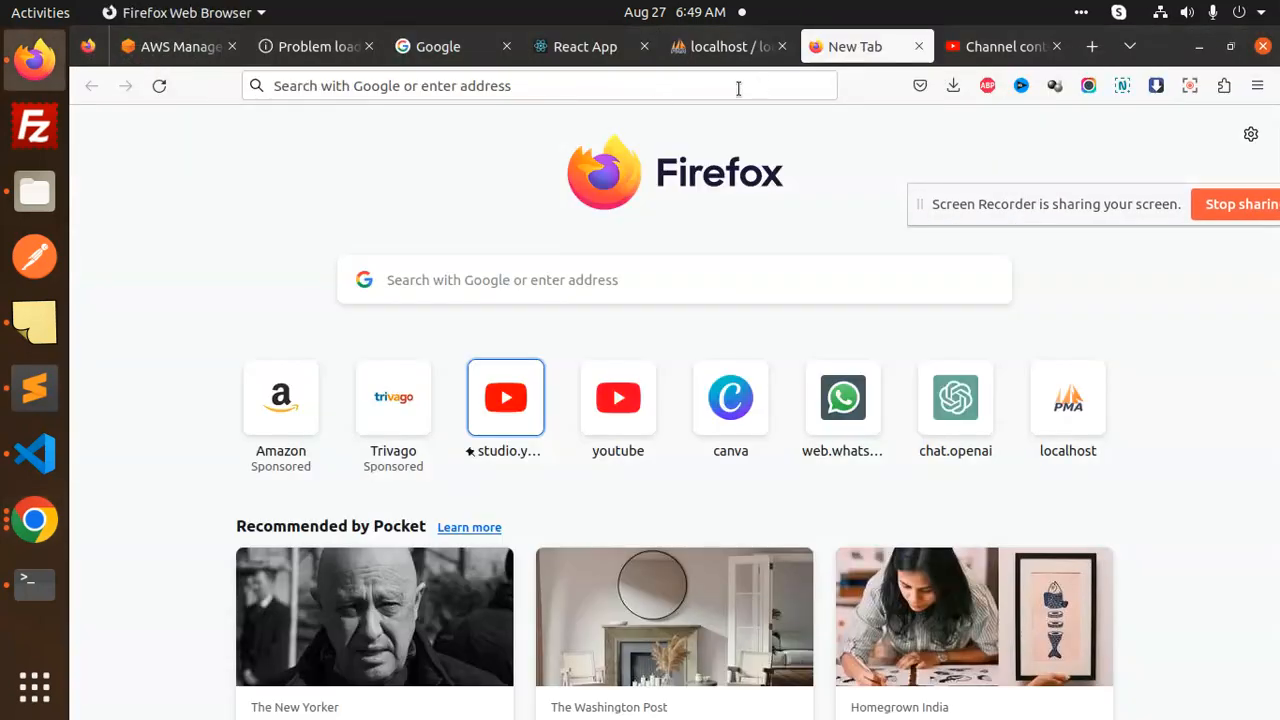
Load the CRUD Tutorial YouTube video in a new tab, then return to the React App tab.
left_click(505, 397)
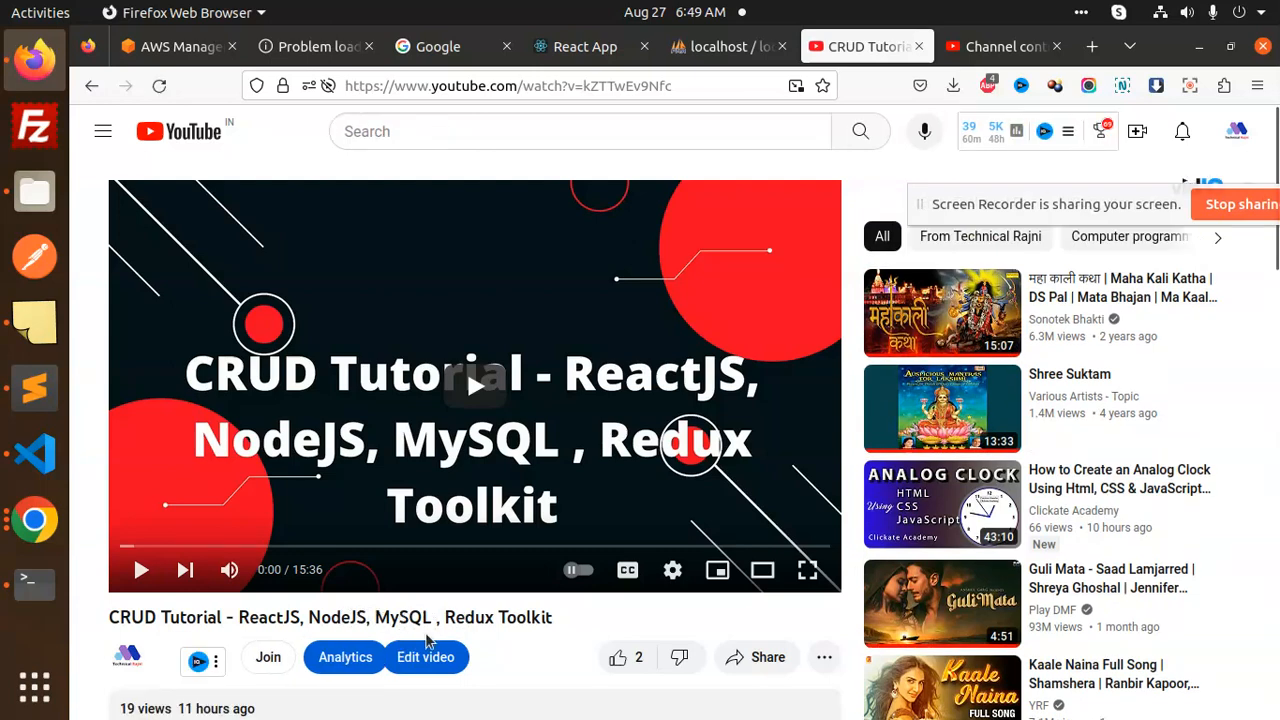
mouse_move(413, 619)
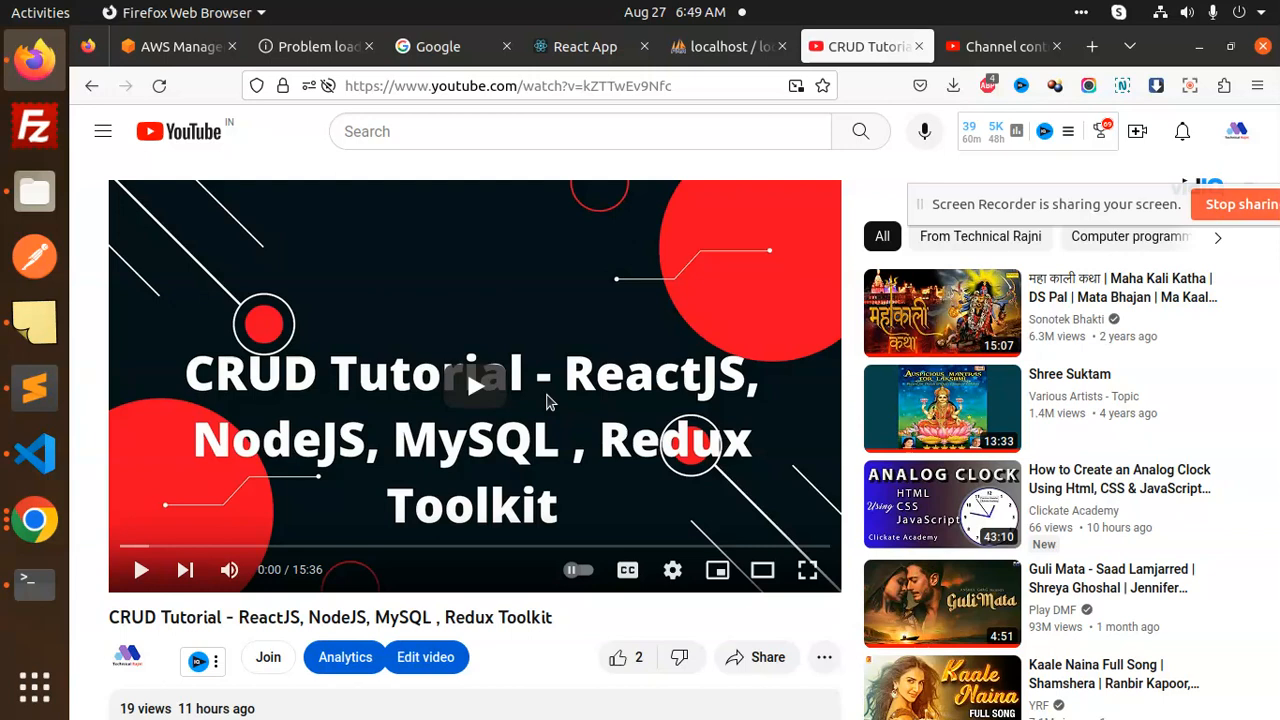
mouse_move(797, 178)
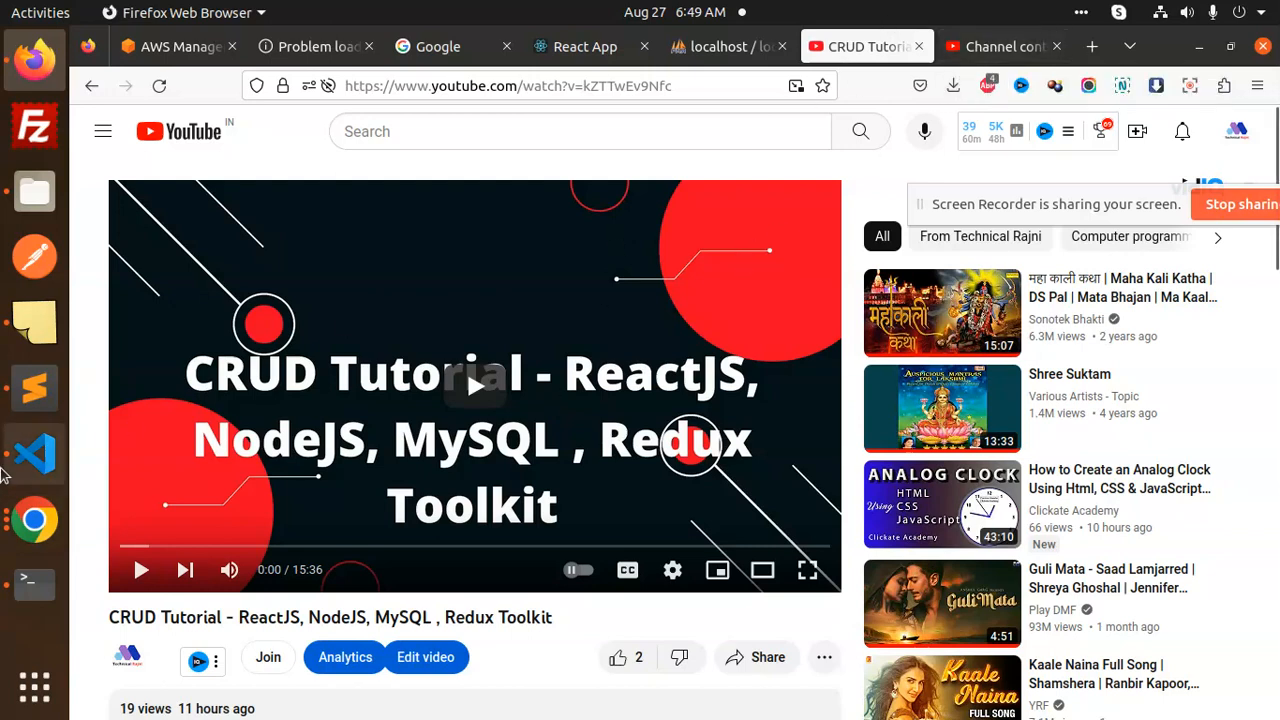
left_click(585, 46)
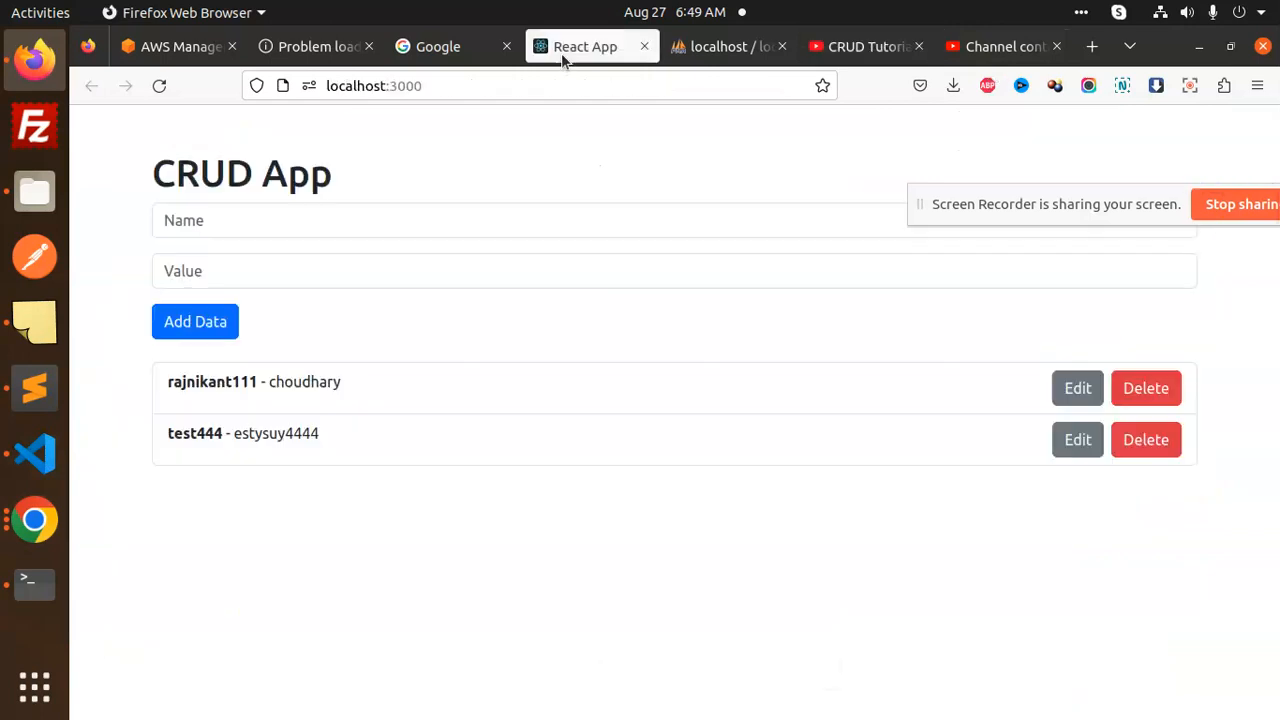
mouse_move(536, 521)
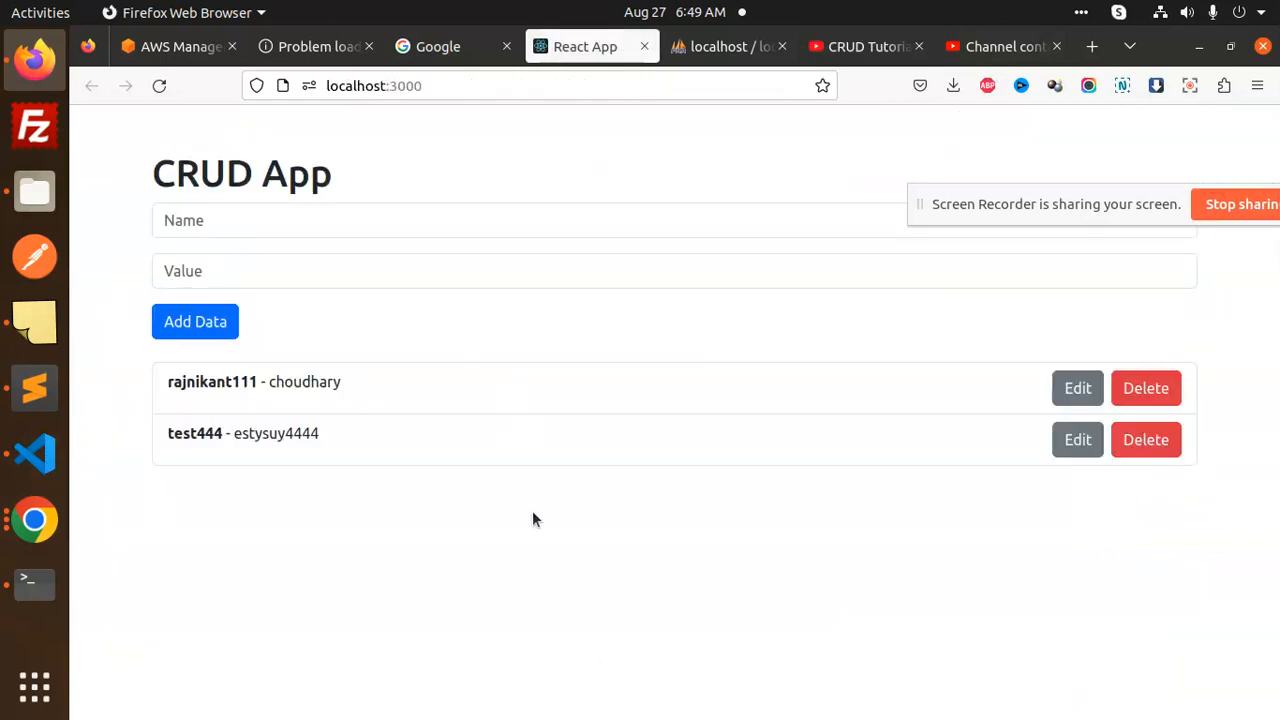